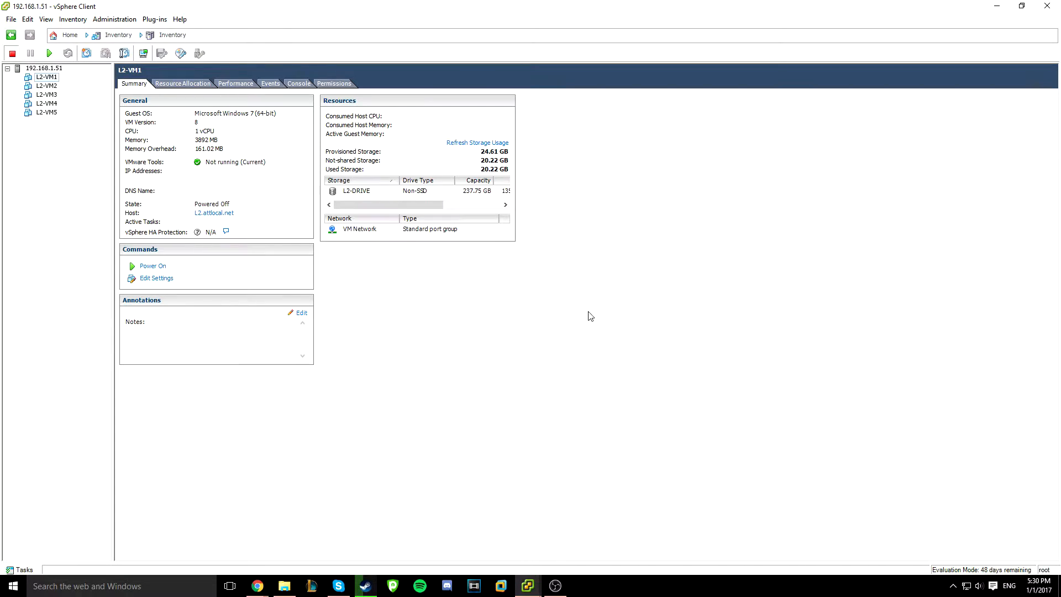
mouse_move(292, 339)
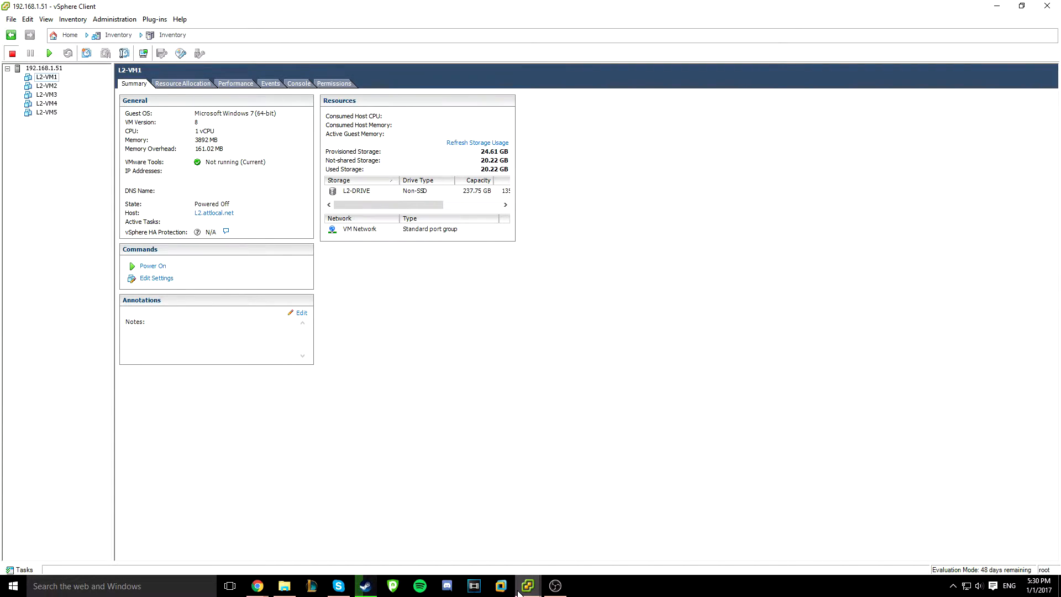
mouse_move(535, 313)
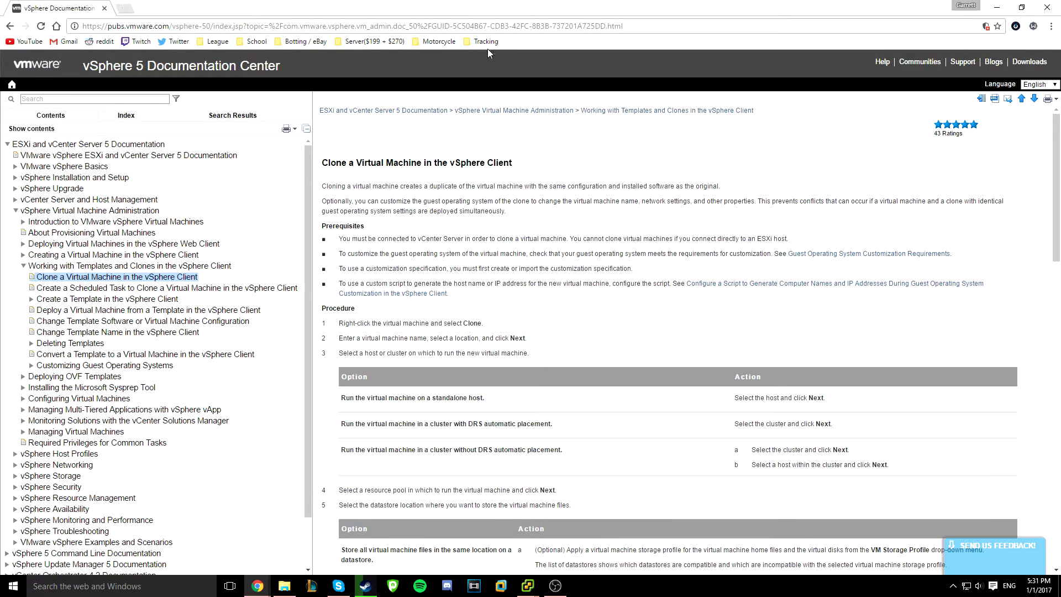
Navigate to the 'Clone a Virtual Machine in the vSphere Client' documentation article
left_click_drag(329, 162, 453, 162)
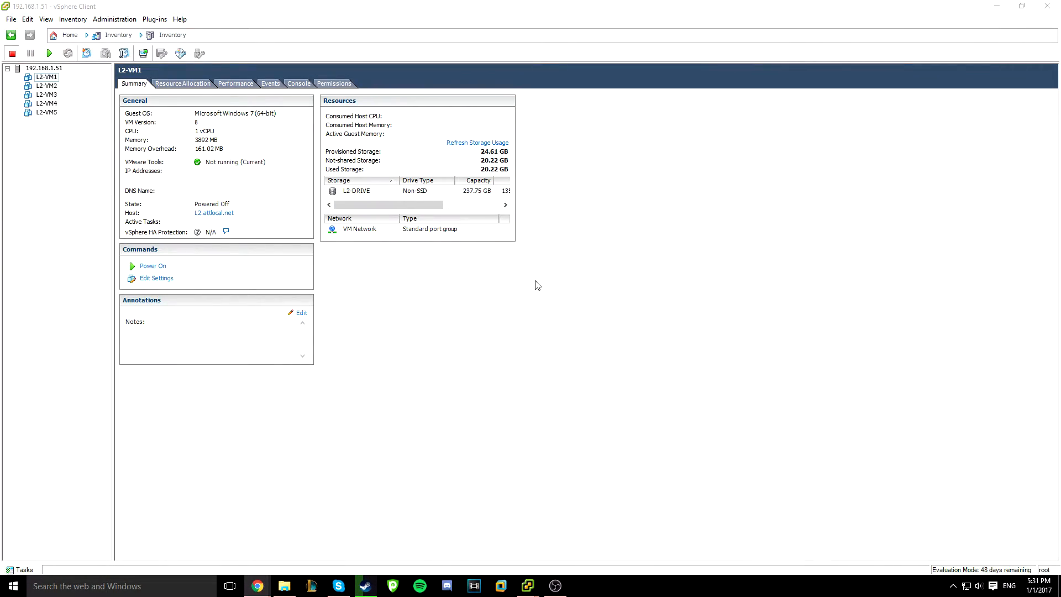
mouse_move(580, 267)
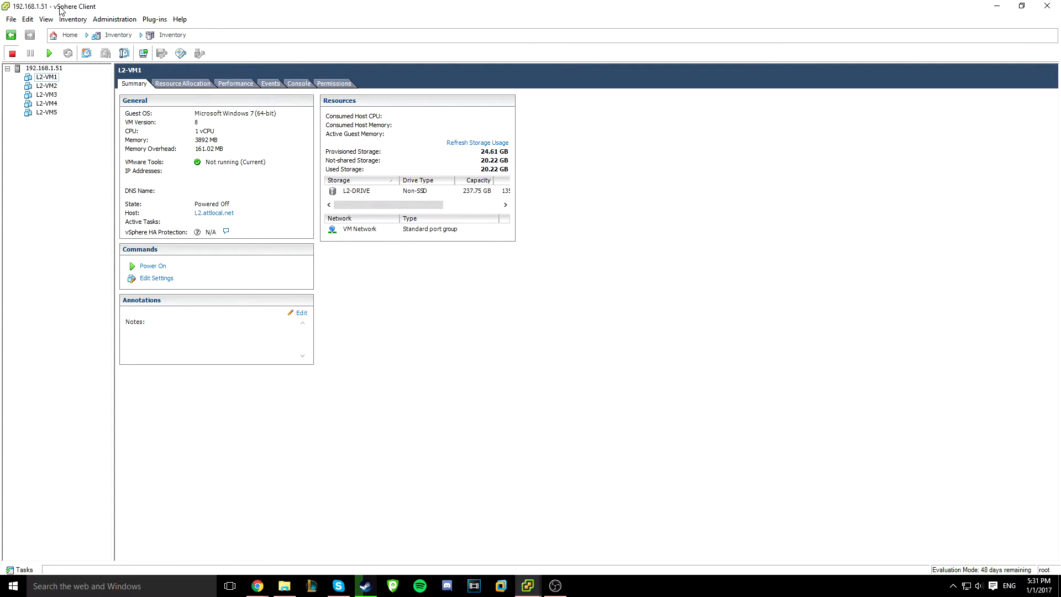
mouse_move(325, 331)
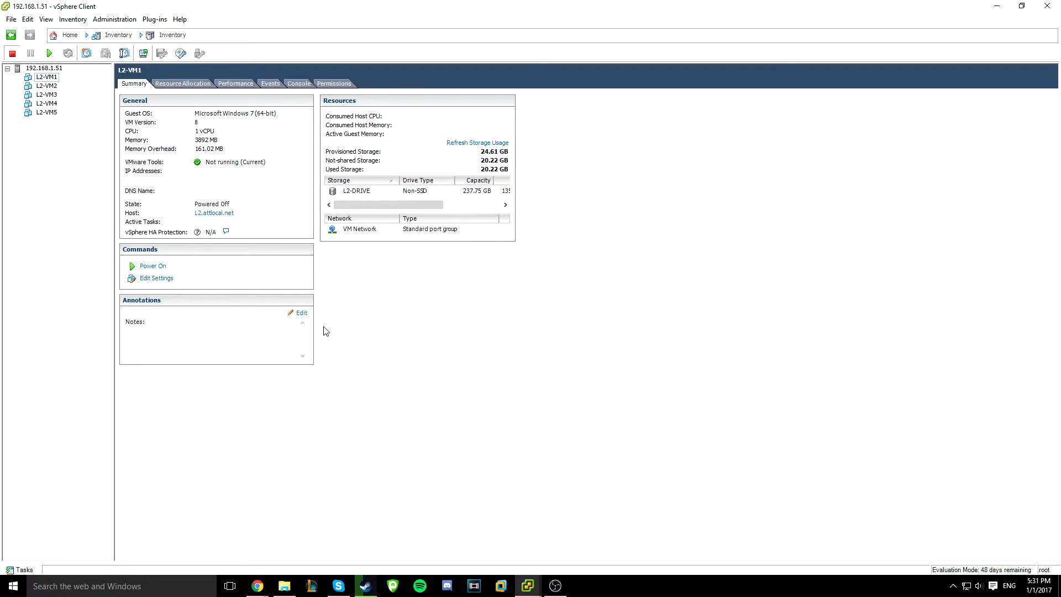
mouse_move(278, 220)
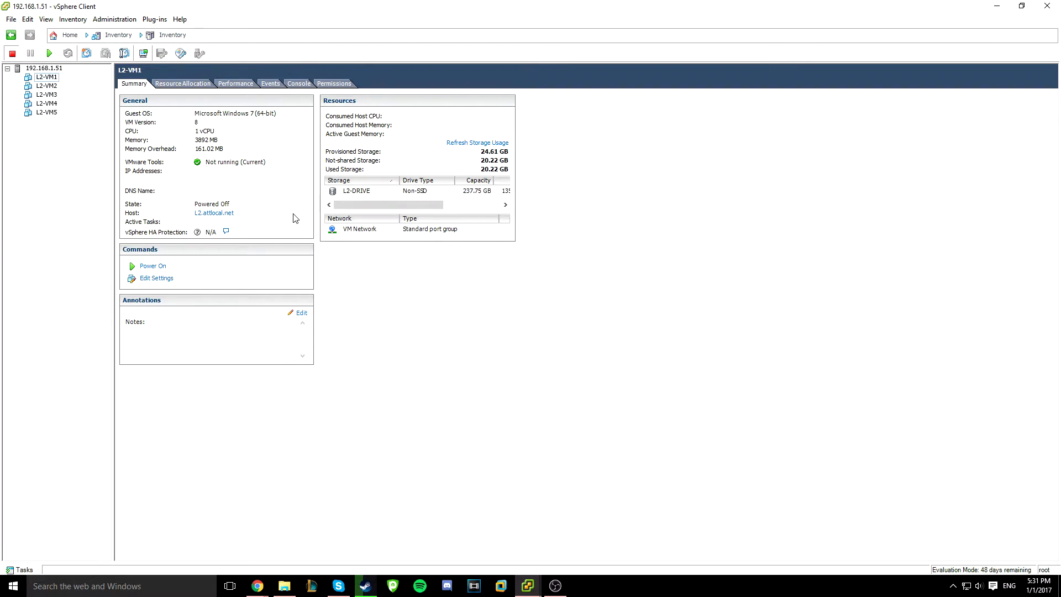
mouse_move(275, 142)
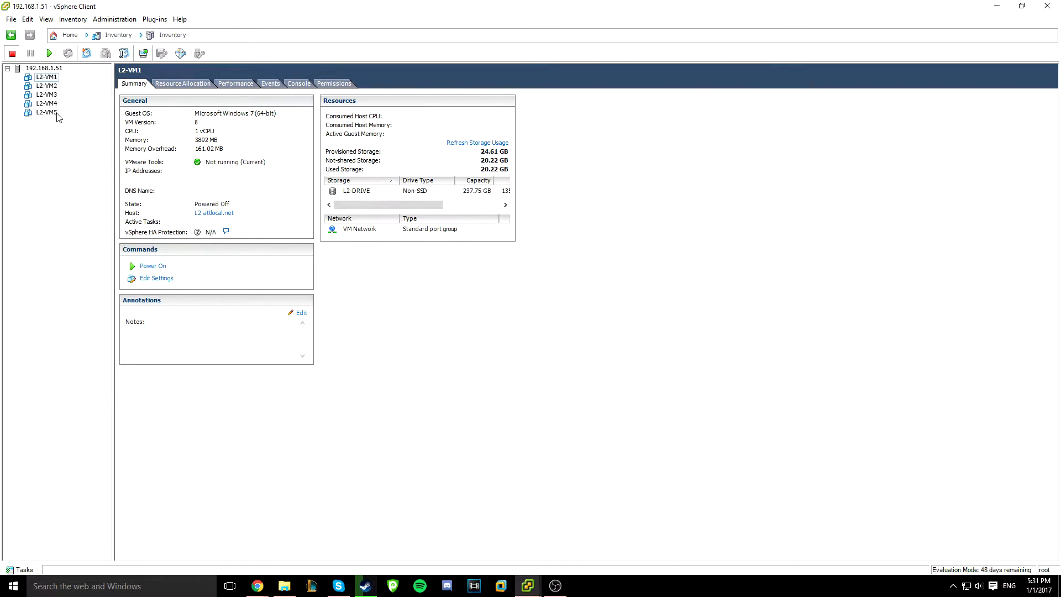
left_click(46, 112)
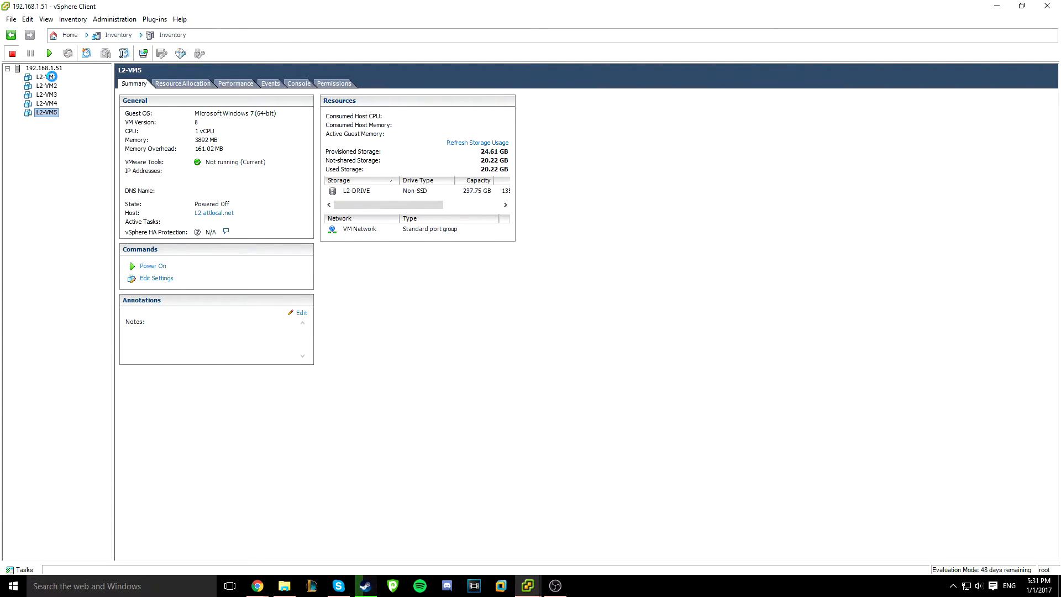
left_click(47, 76)
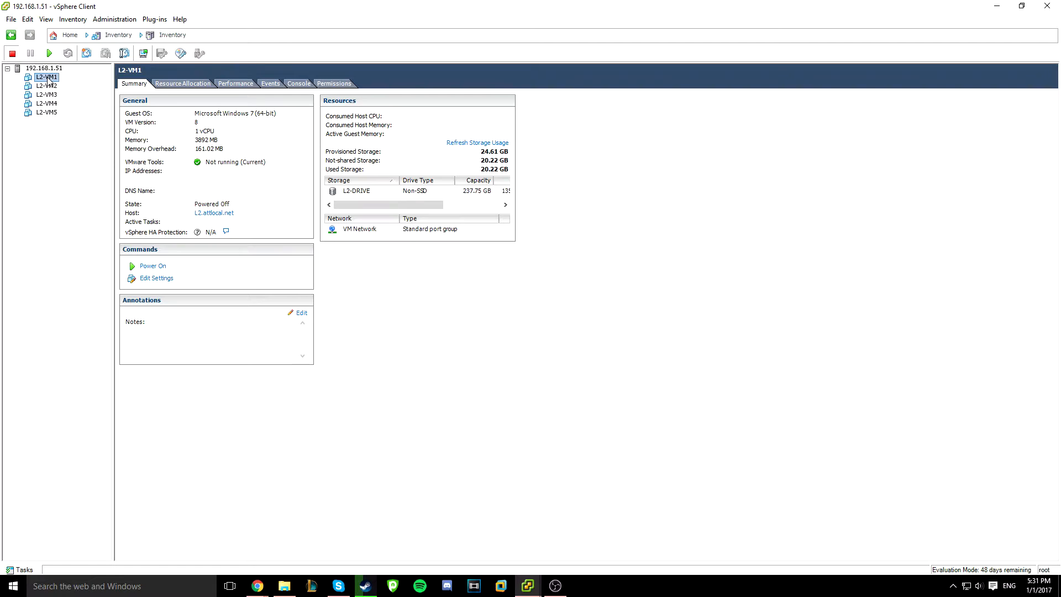
mouse_move(71, 163)
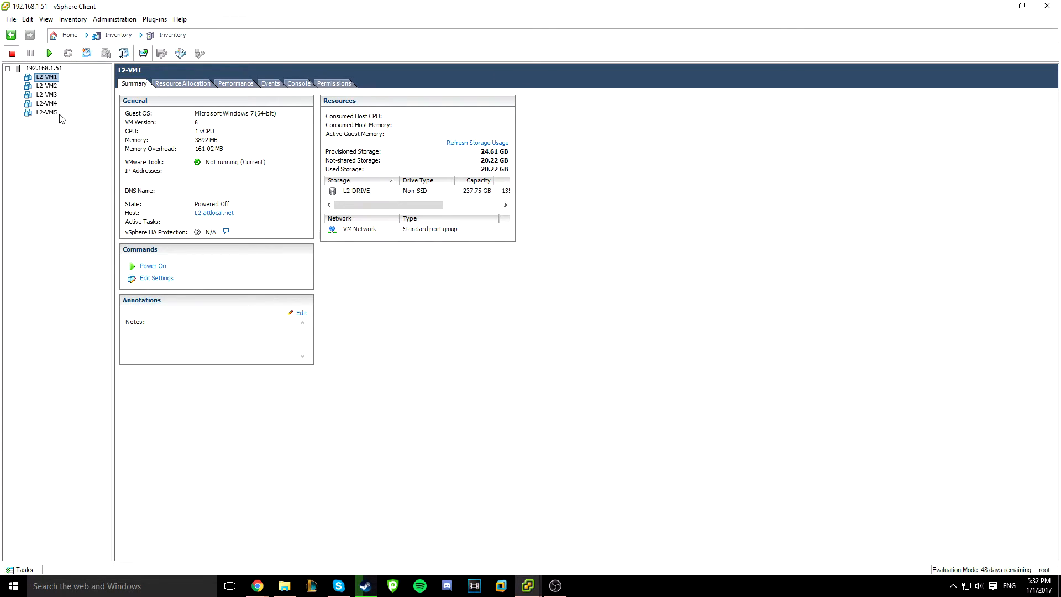
right_click(46, 112)
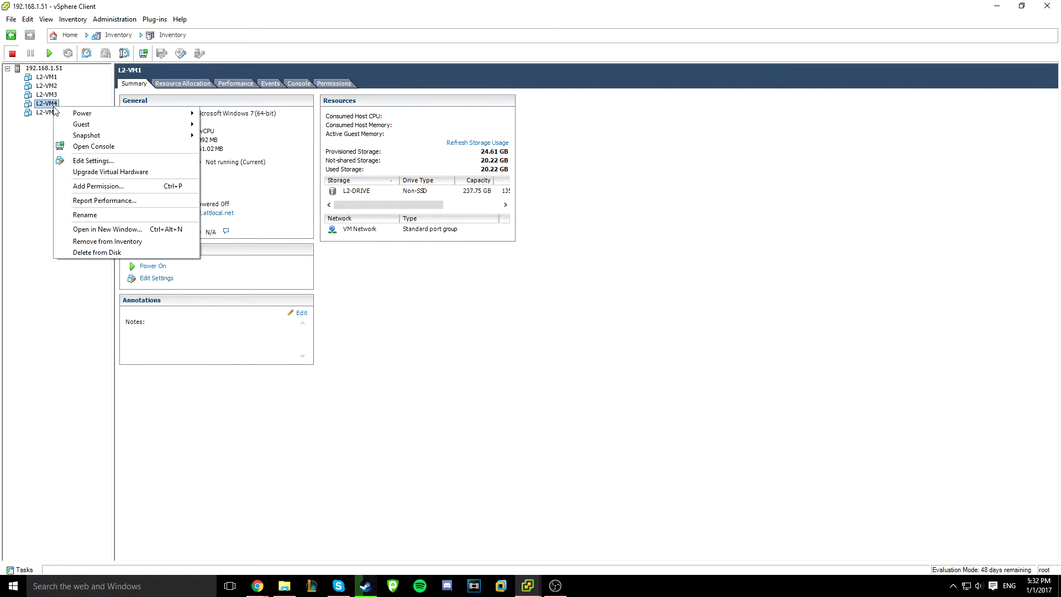
left_click(46, 76)
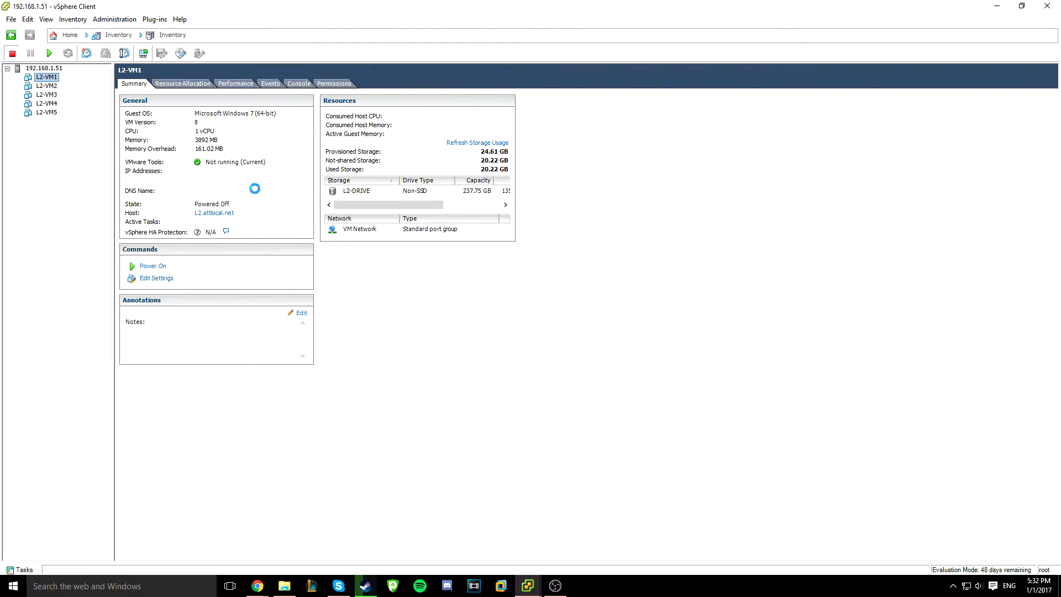
left_click(155, 278)
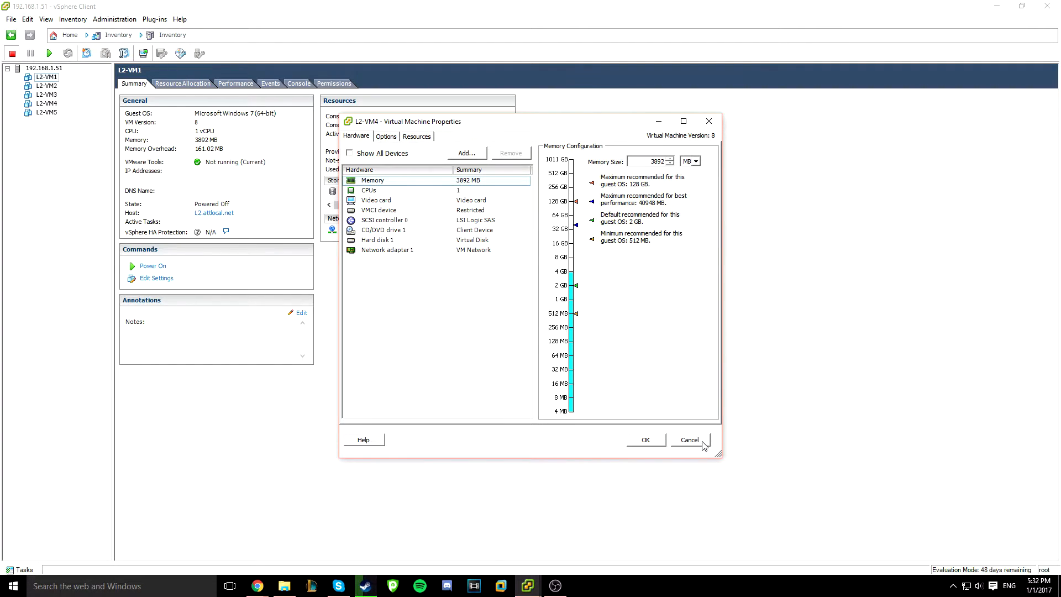
left_click(688, 440)
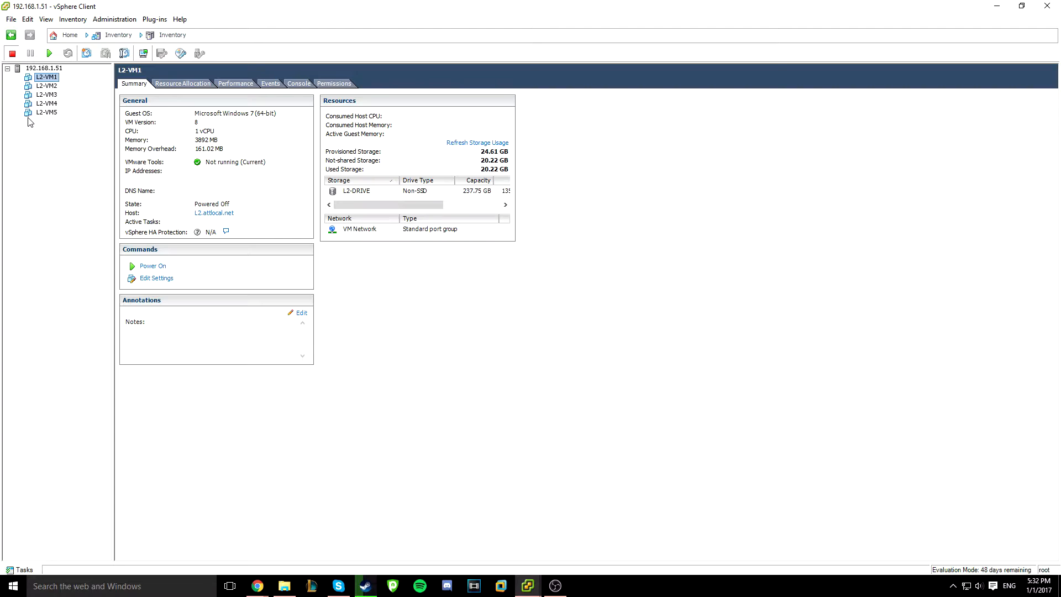
mouse_move(53, 121)
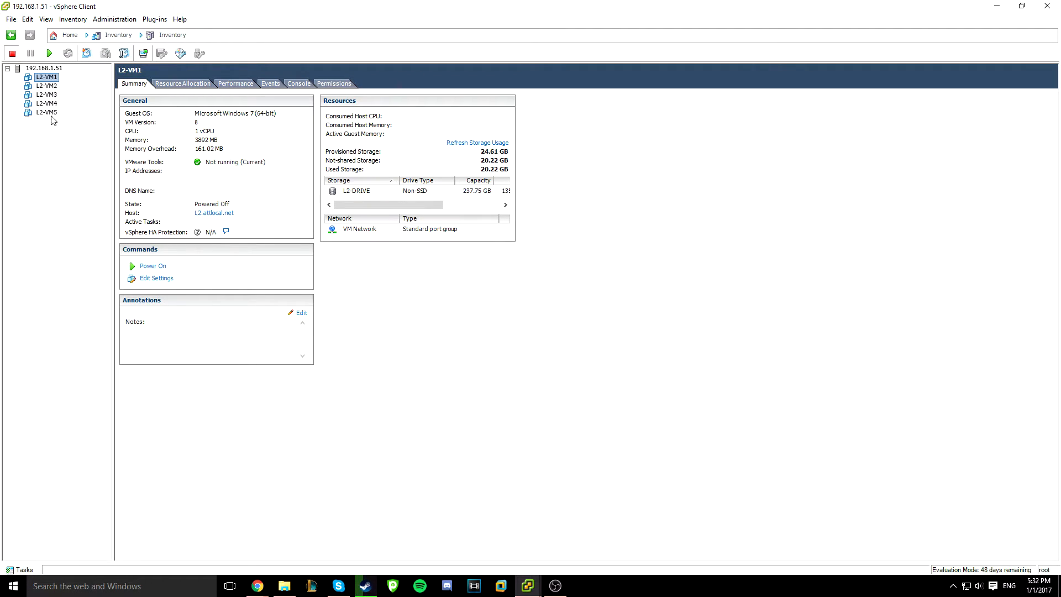
mouse_move(39, 140)
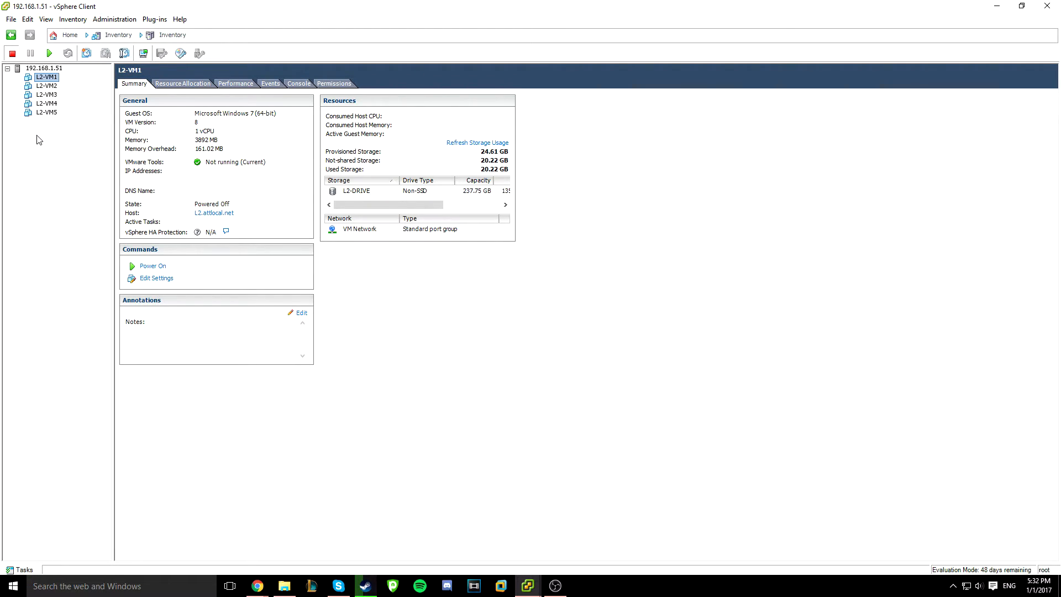
Select L2-VM5 in the inventory and its L2-DRIVE datastore on the Summary tab
left_click(46, 113)
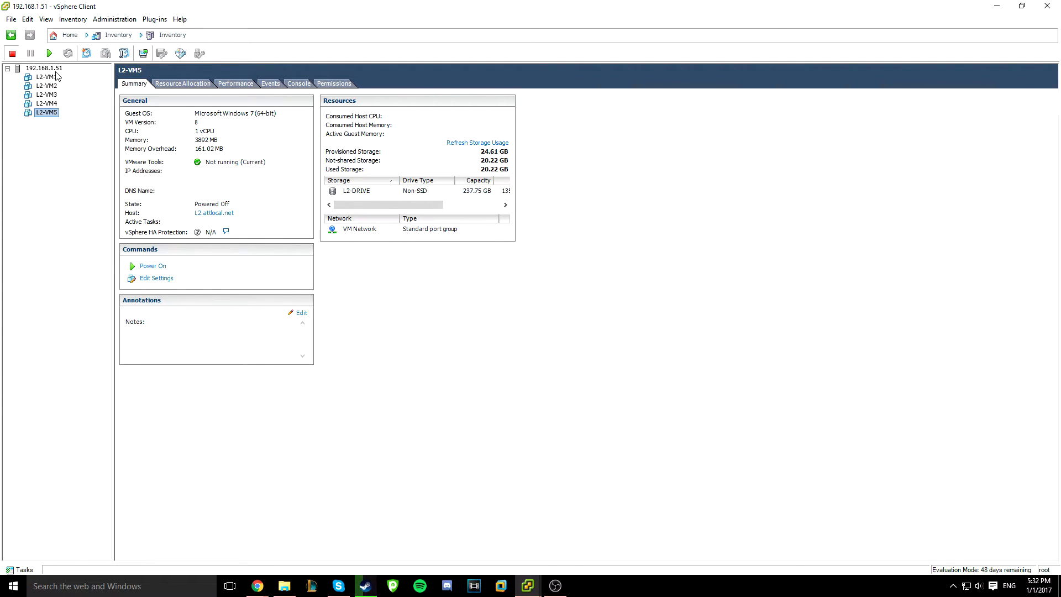
mouse_move(437, 159)
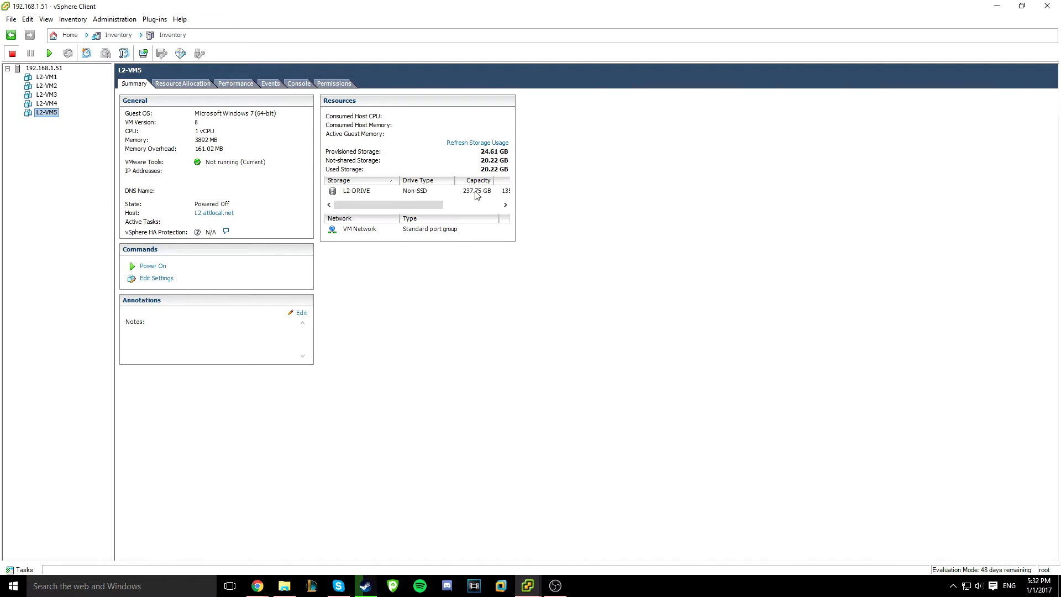
left_click(357, 190)
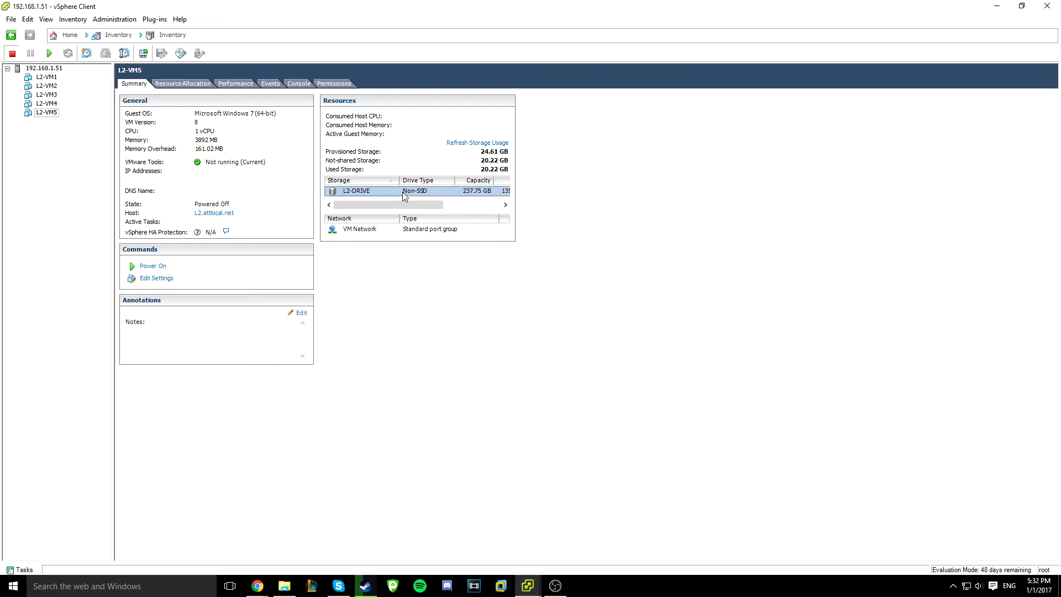
Browse the L2-DRIVE datastore and enter the L2-VM1 folder
double_click(355, 190)
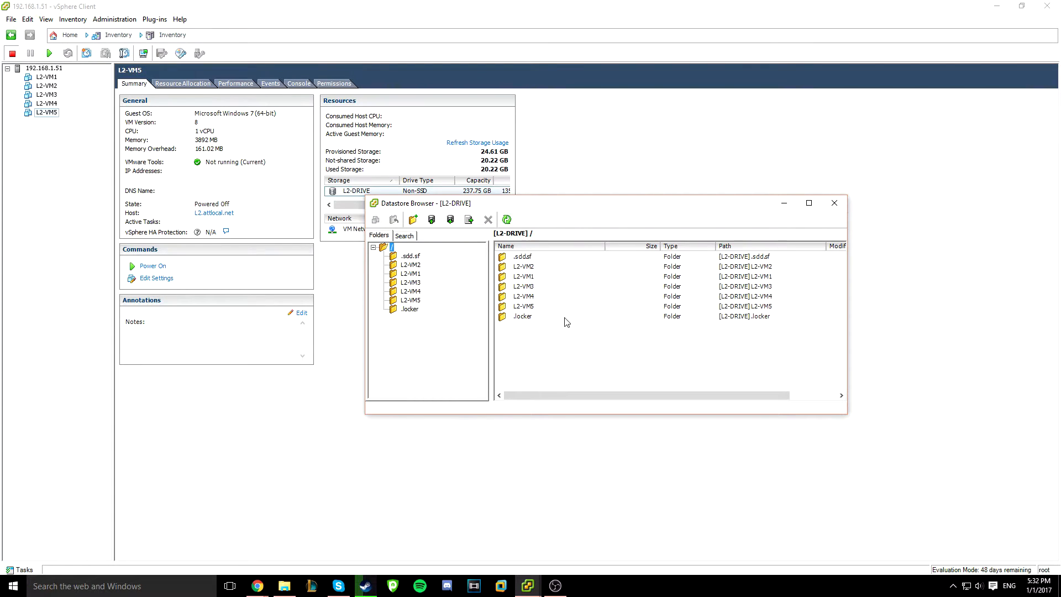
left_click(523, 276)
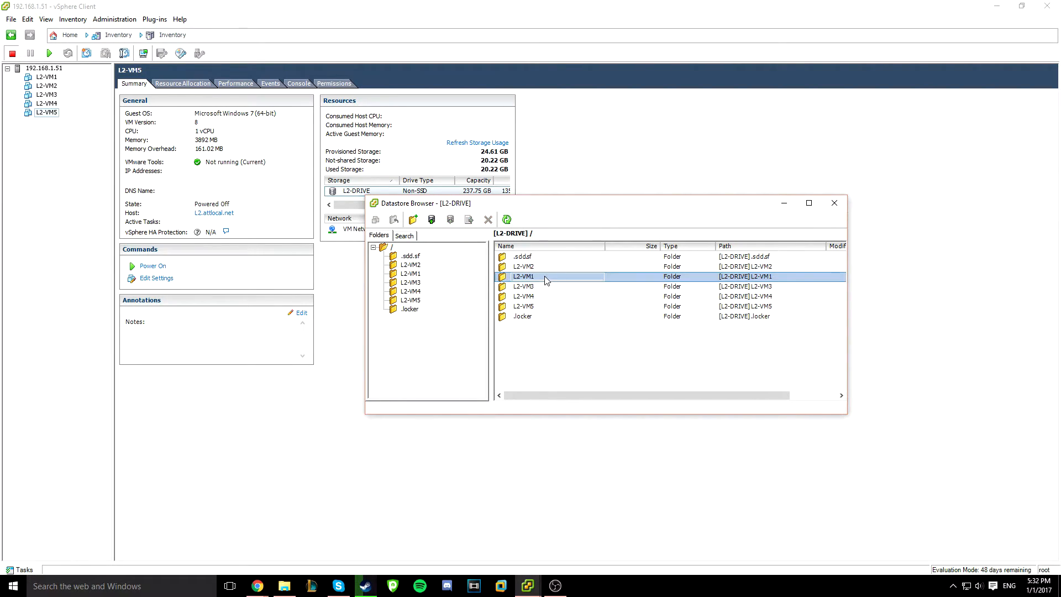
double_click(523, 276)
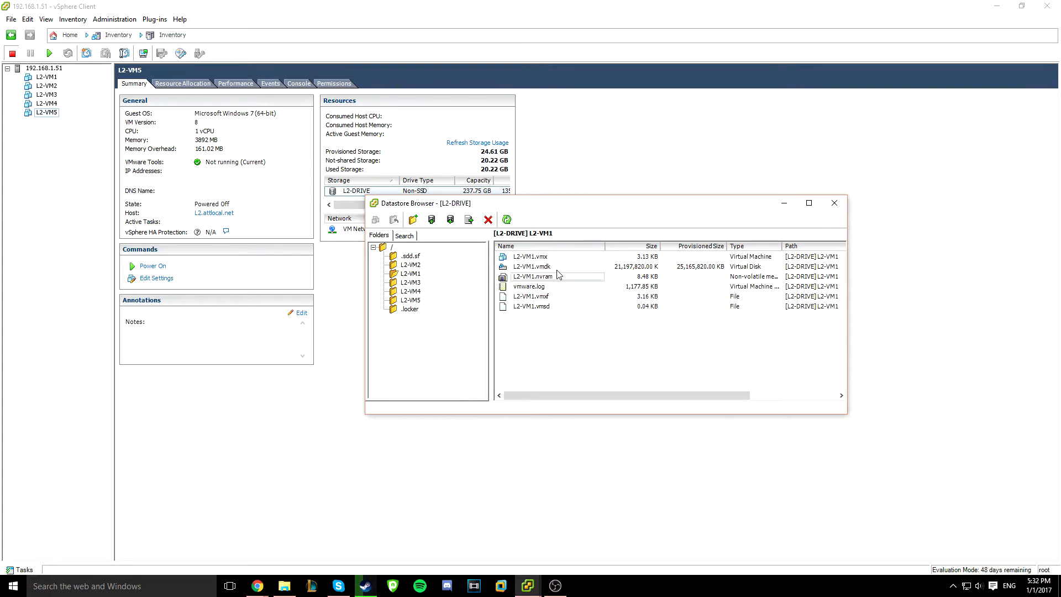
Select L2-VM1's .vmx, .vmdk, .nvram, .vmxf and .vmsd files, leaving out vmware.log
left_click(530, 256)
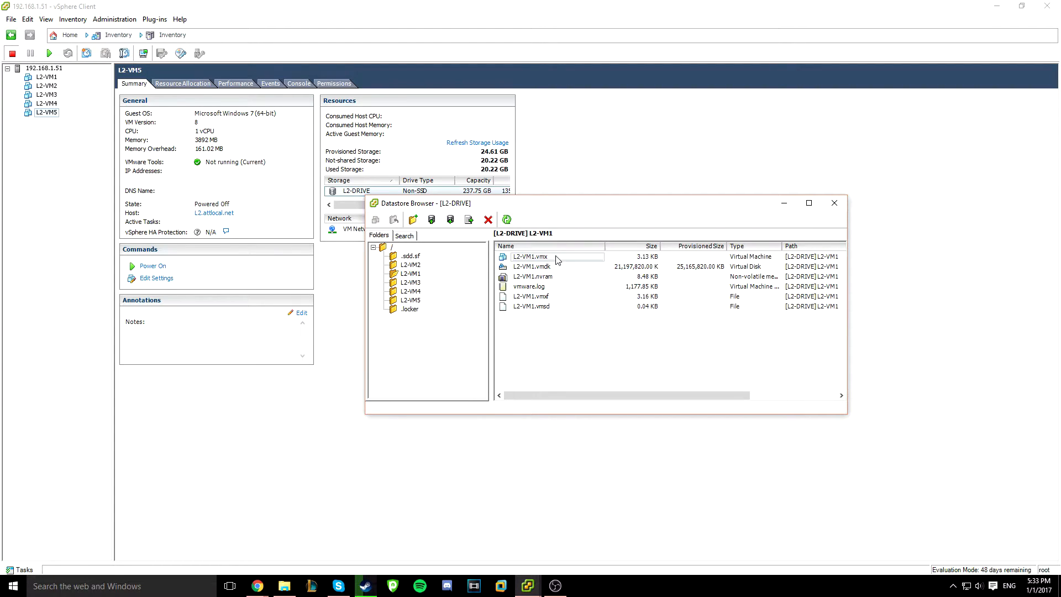
left_click(531, 255)
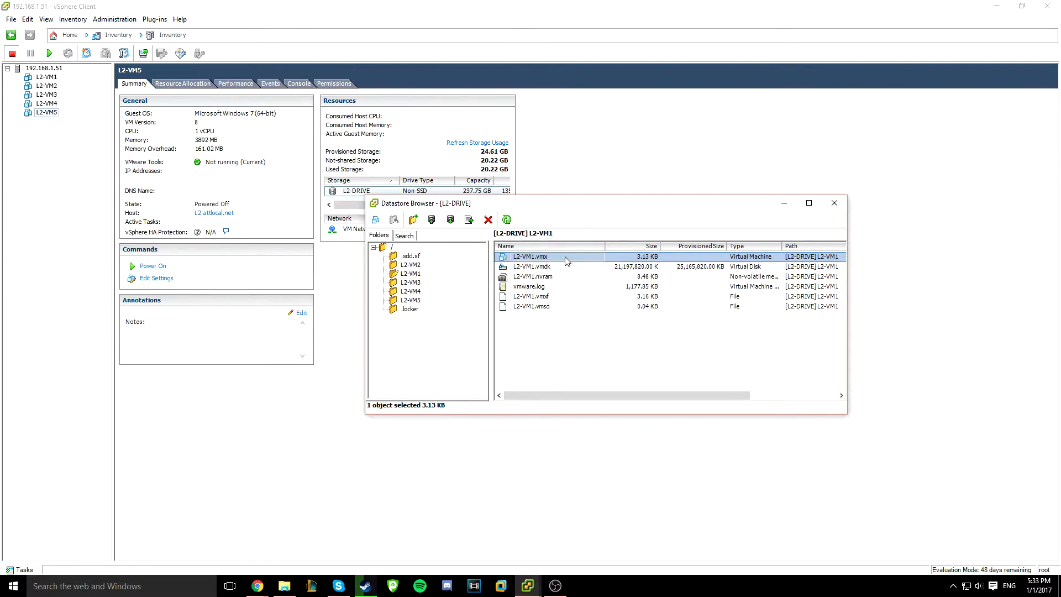
left_click(530, 266)
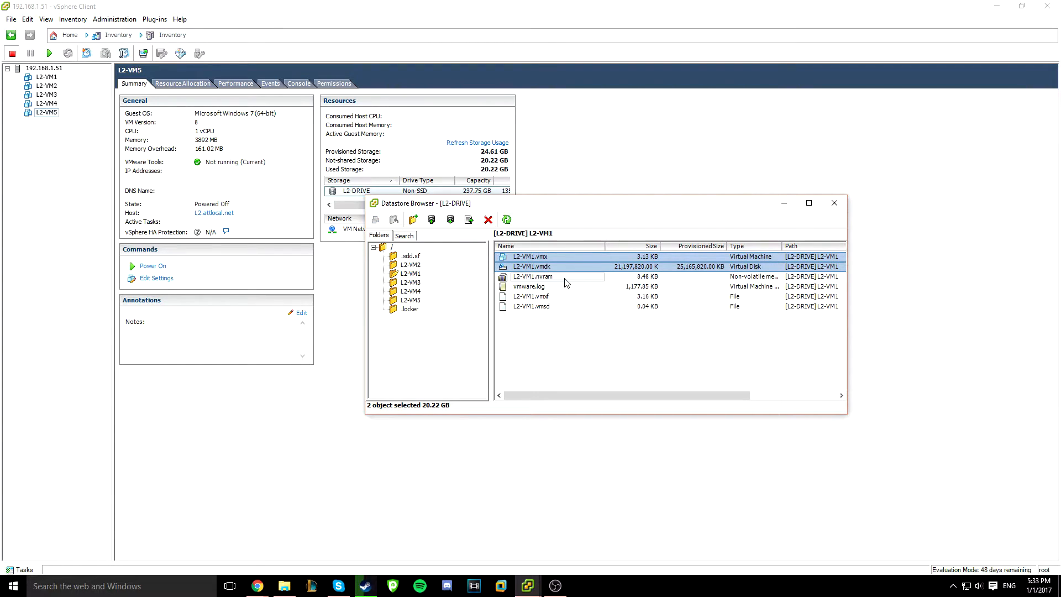
left_click(531, 306)
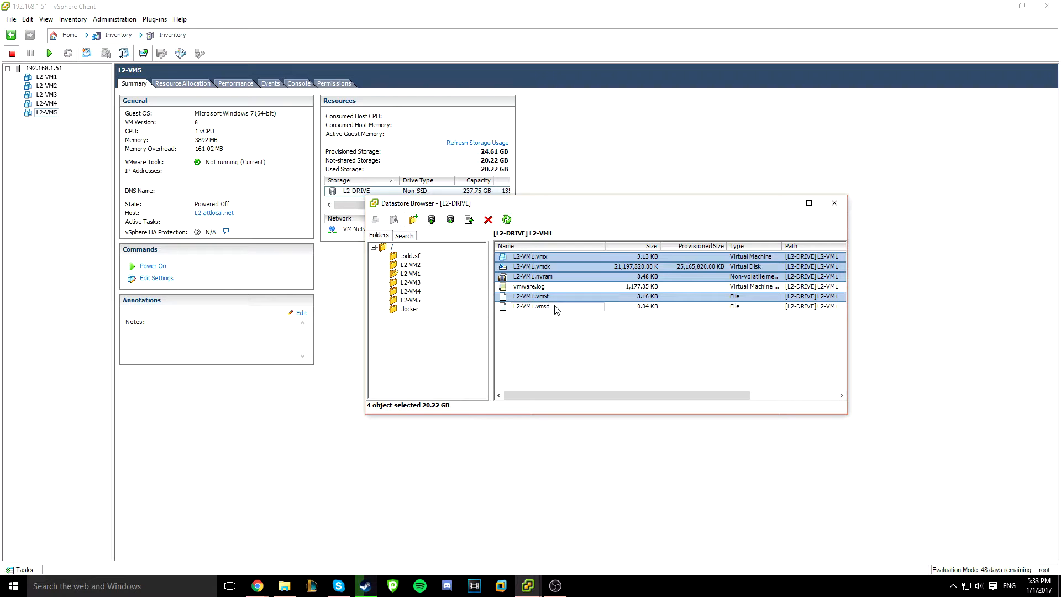
left_click(531, 306)
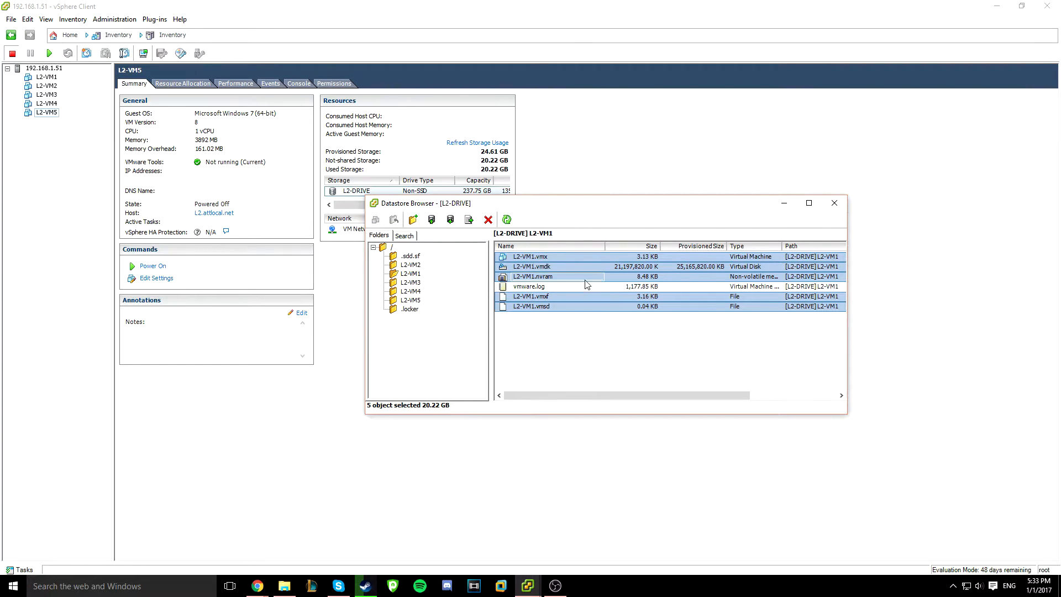
mouse_move(561, 280)
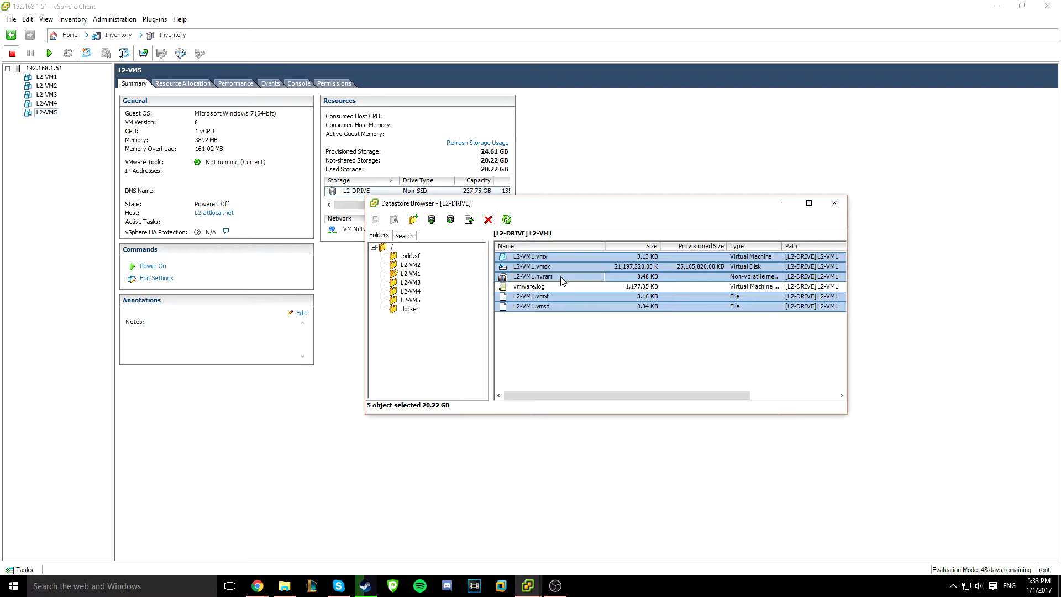
Create a new L2-VM6 folder at the datastore root and enter the empty folder
right_click(532, 276)
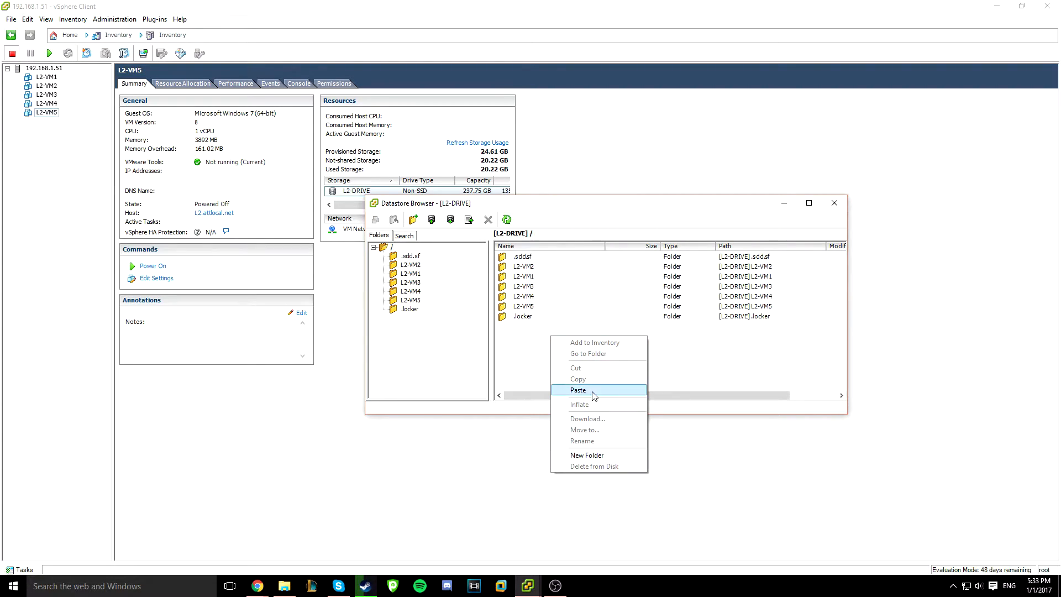
left_click(587, 455)
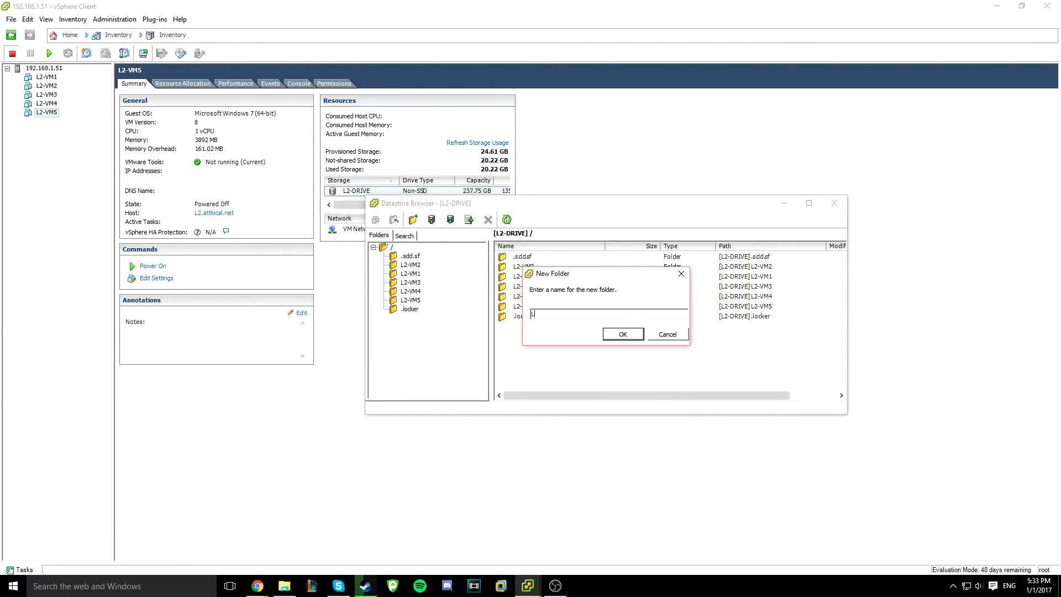
type("L2-VM7")
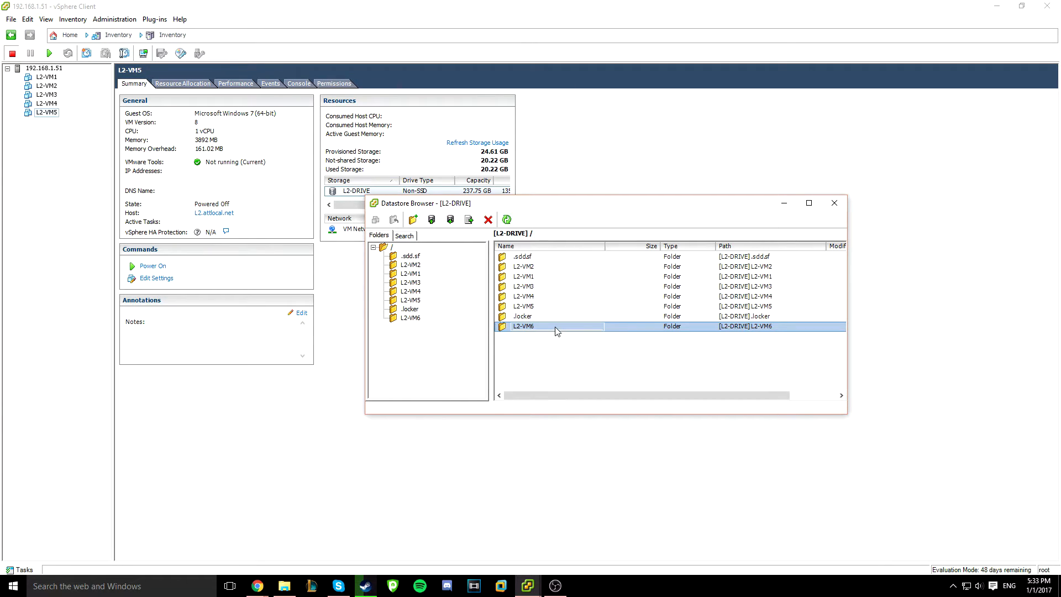
right_click(523, 327)
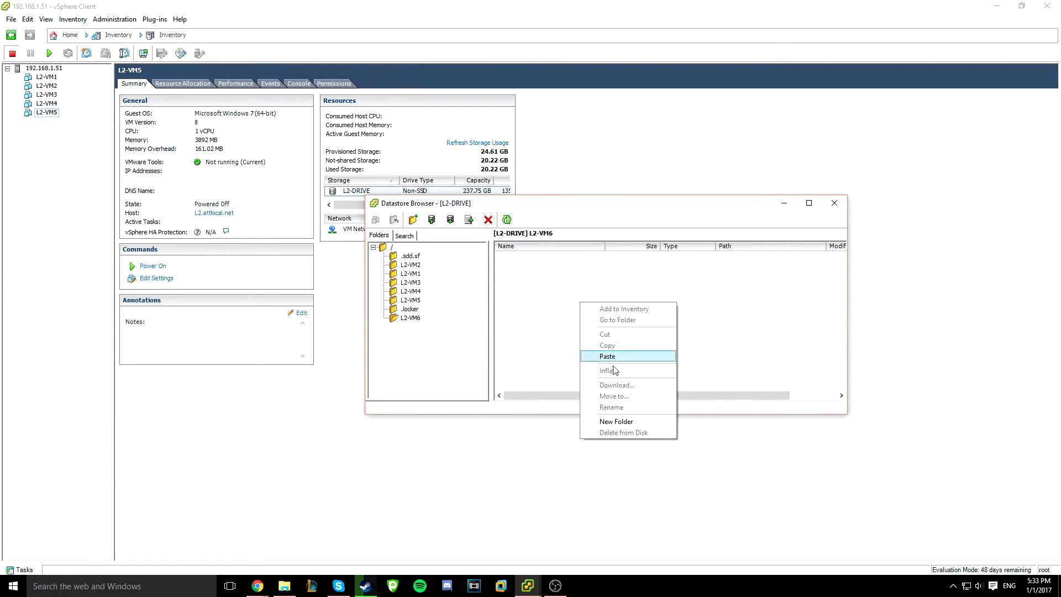
Paste the five copied L2-VM1 files into the L2-VM6 folder
left_click(607, 356)
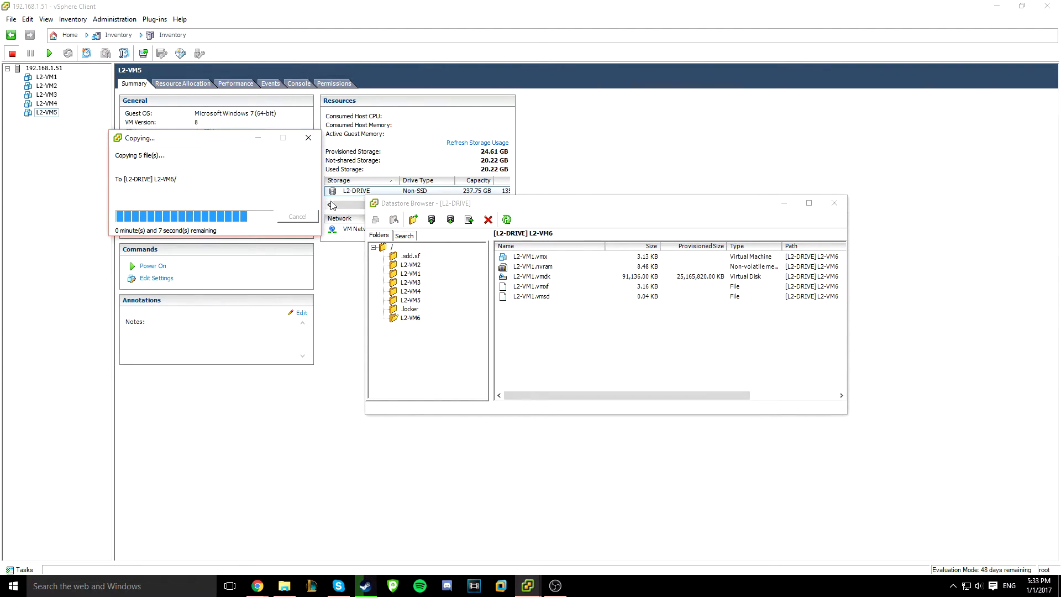
mouse_move(609, 198)
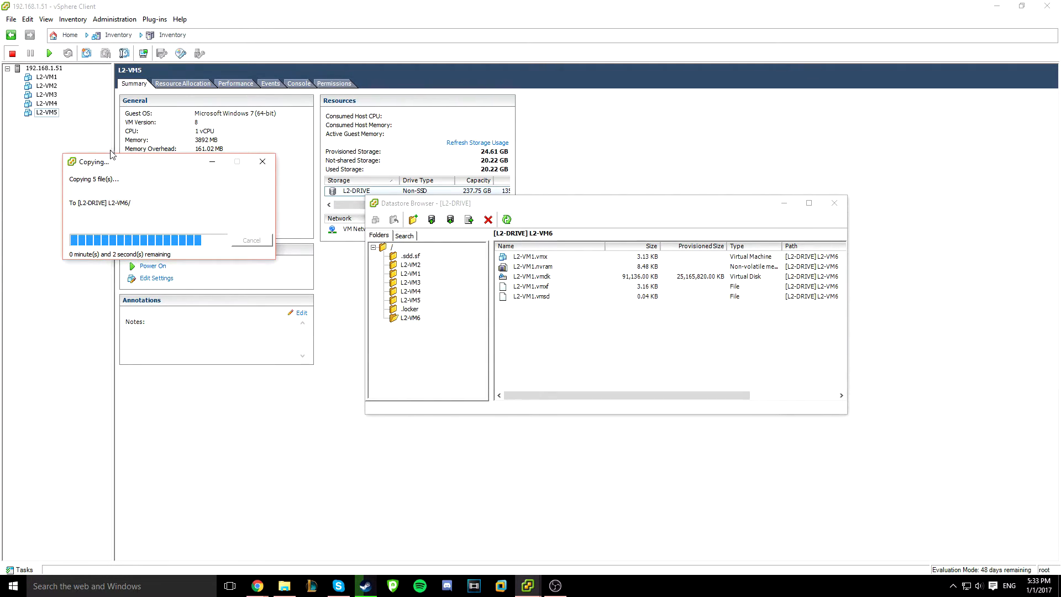
mouse_move(226, 204)
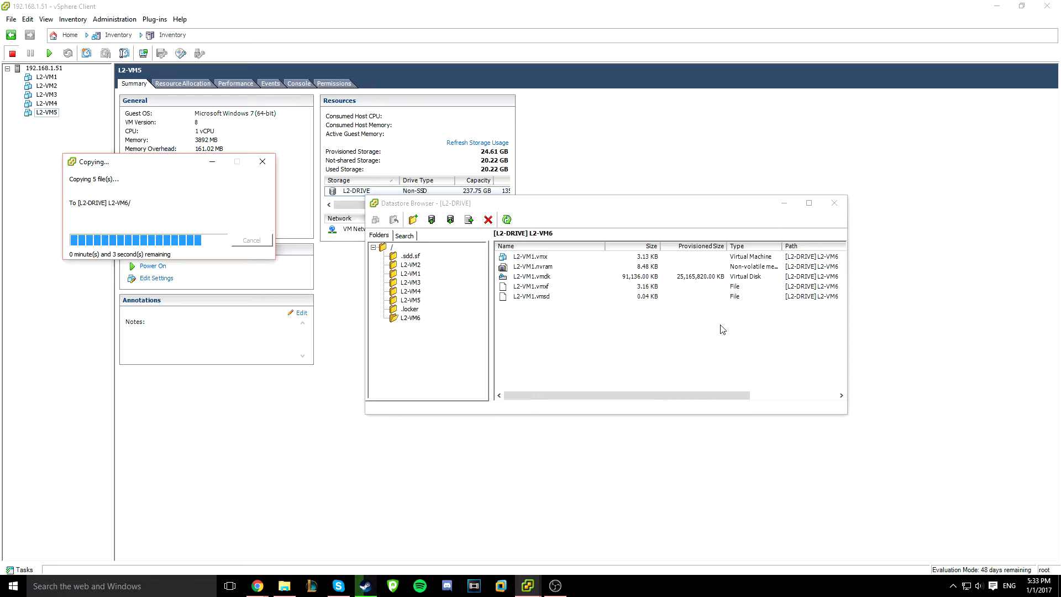
mouse_move(718, 332)
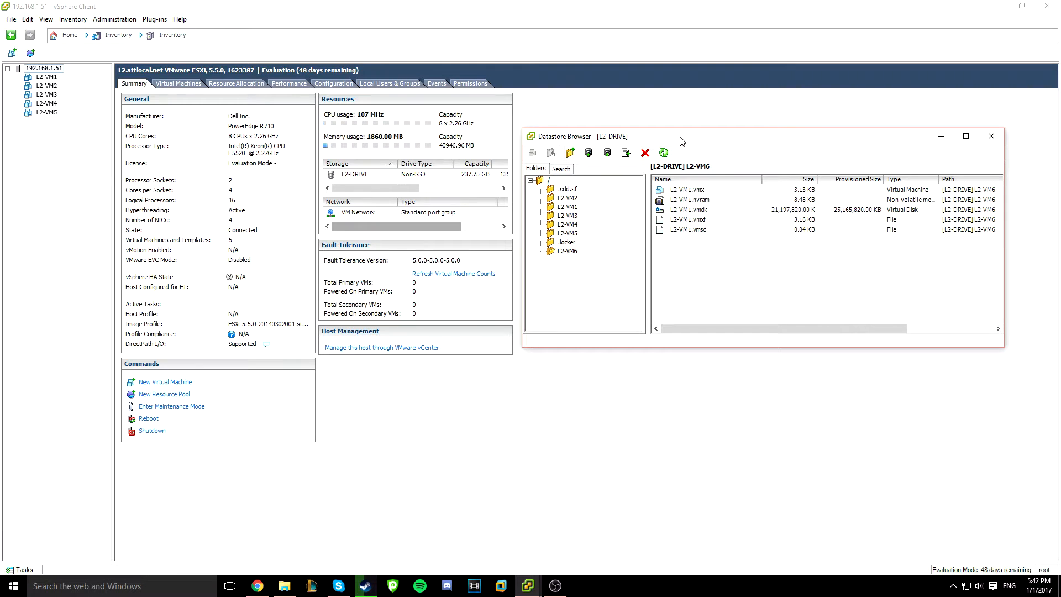
Check the copied .vmsd and .vmxf files in L2-VM6 while the copy completes
left_click(690, 228)
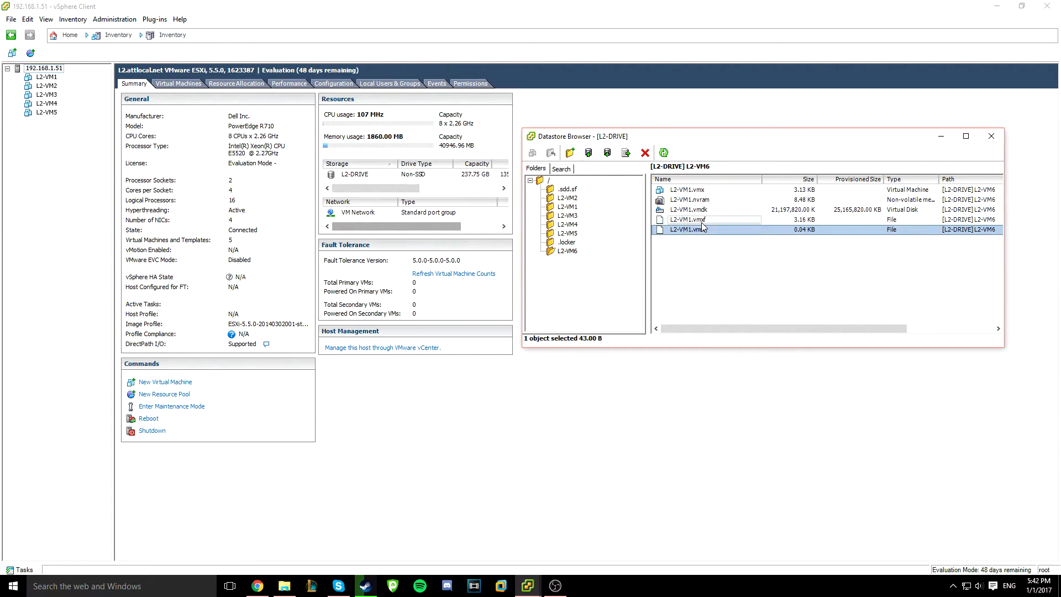
left_click(687, 219)
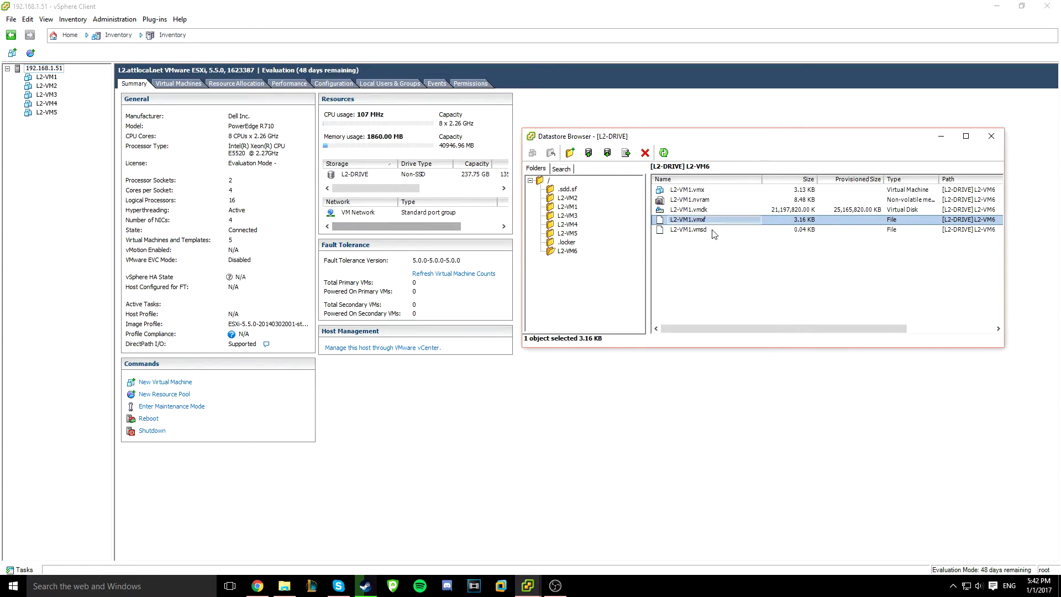
mouse_move(774, 242)
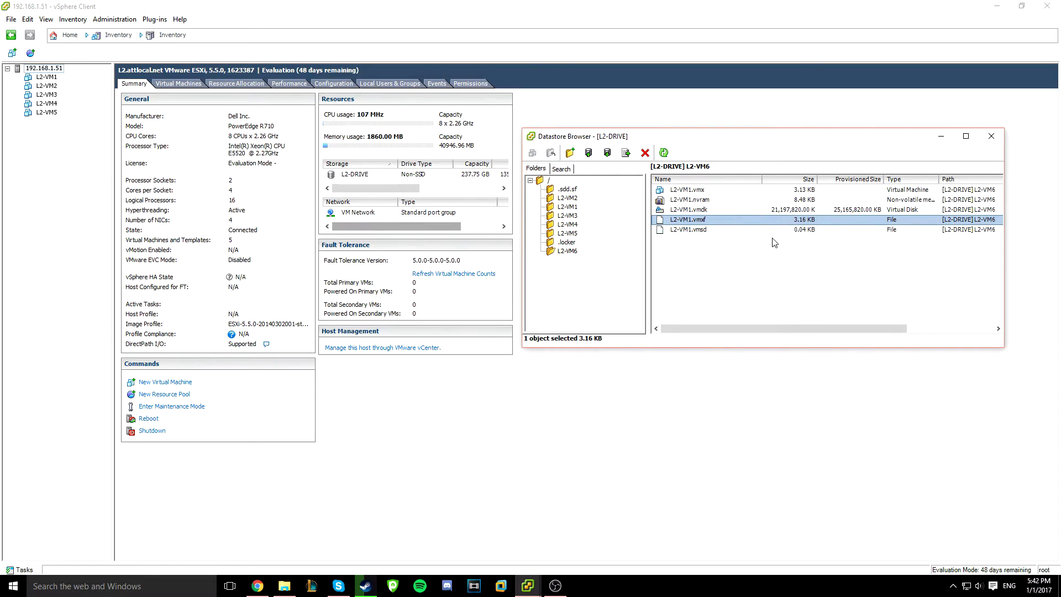
left_click(688, 230)
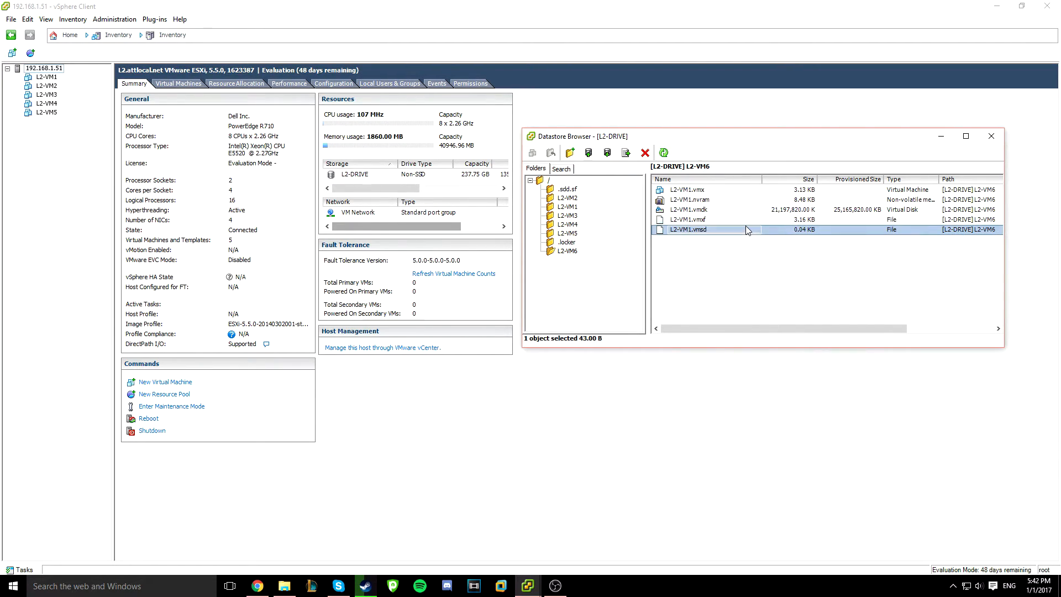
left_click(687, 219)
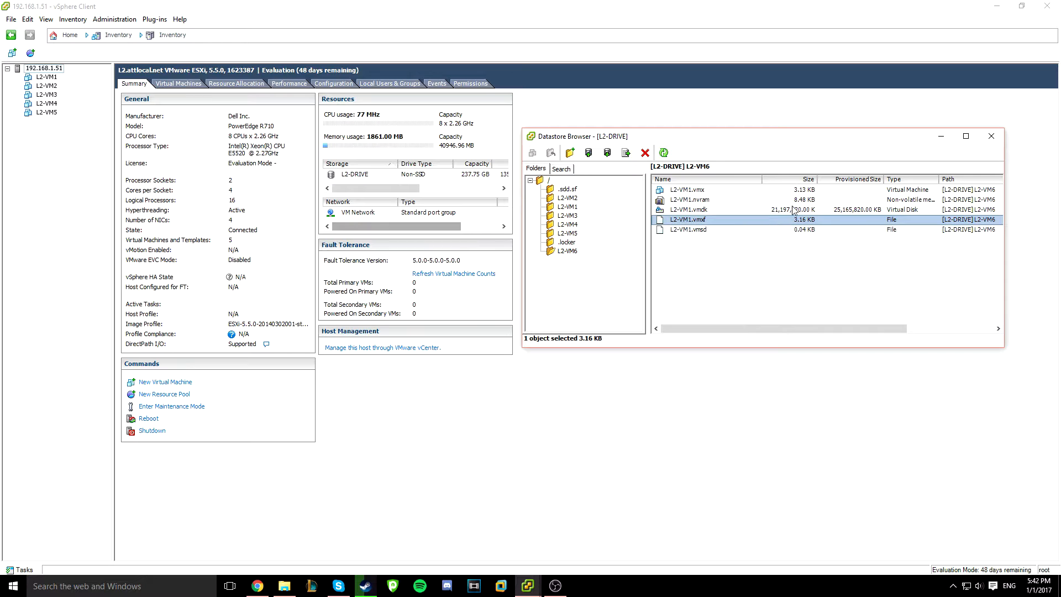
left_click(688, 230)
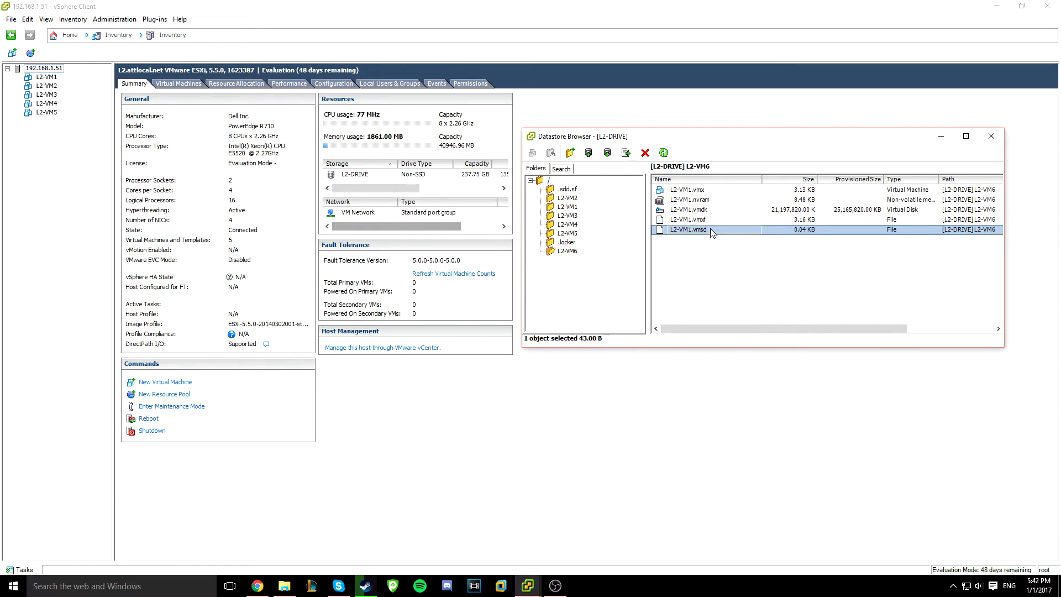
left_click(687, 219)
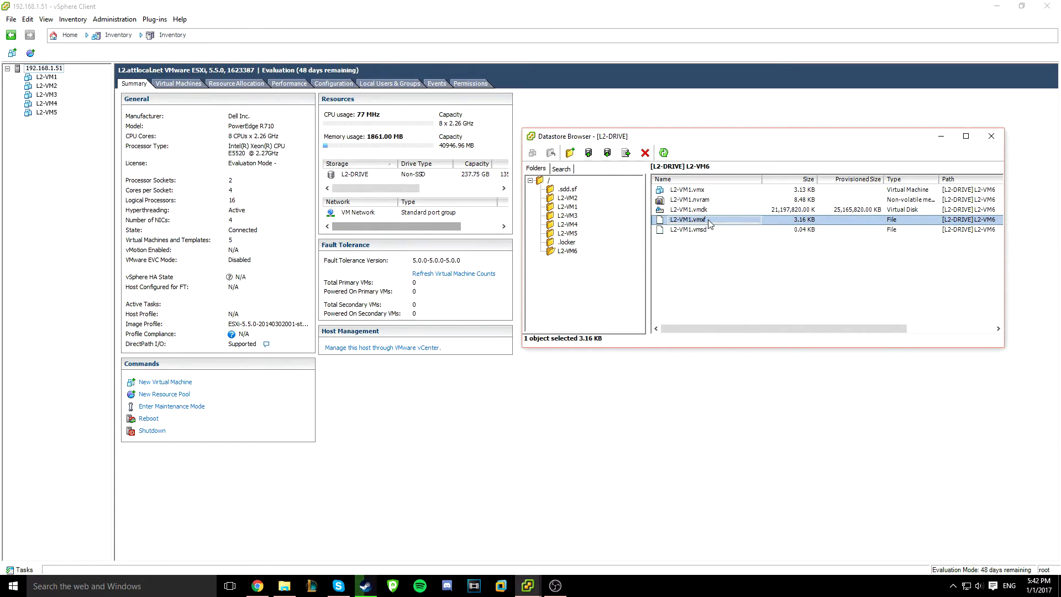
left_click(686, 230)
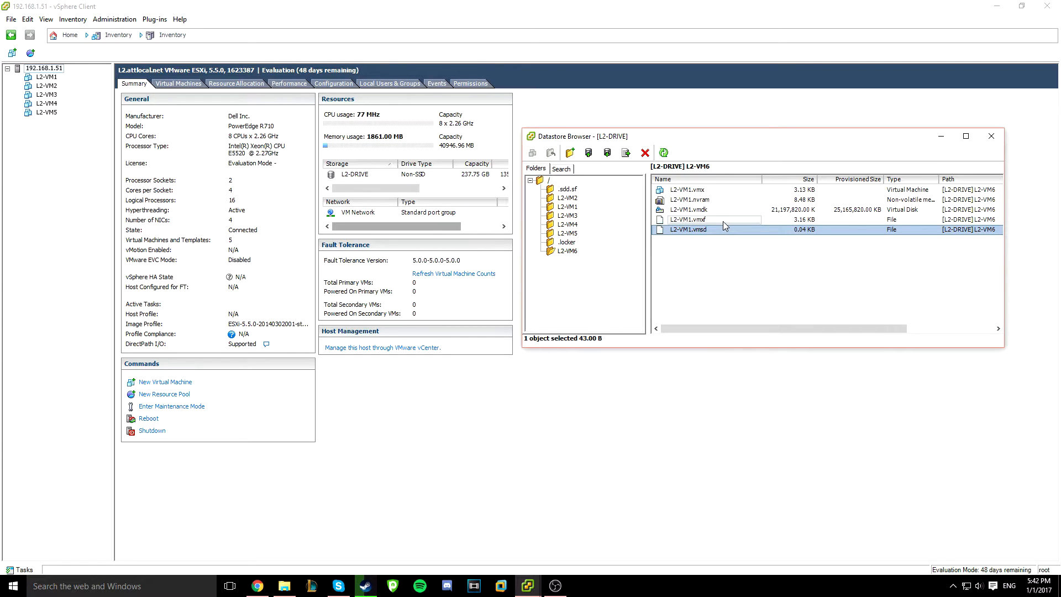
left_click(689, 219)
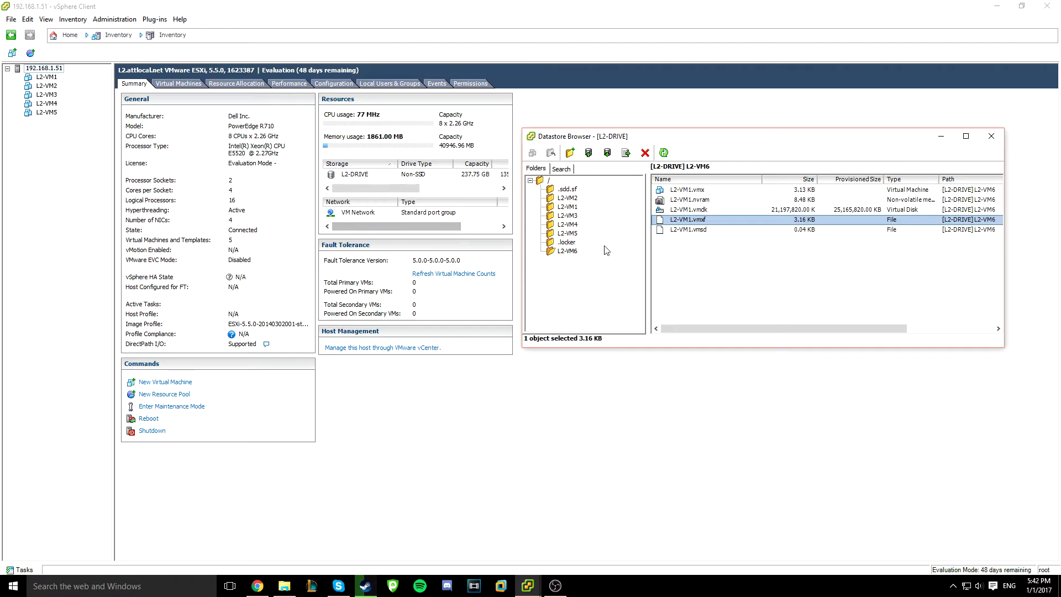
Rename the copied L2-VM1.vmx file to L2-VM6.vmx
right_click(685, 189)
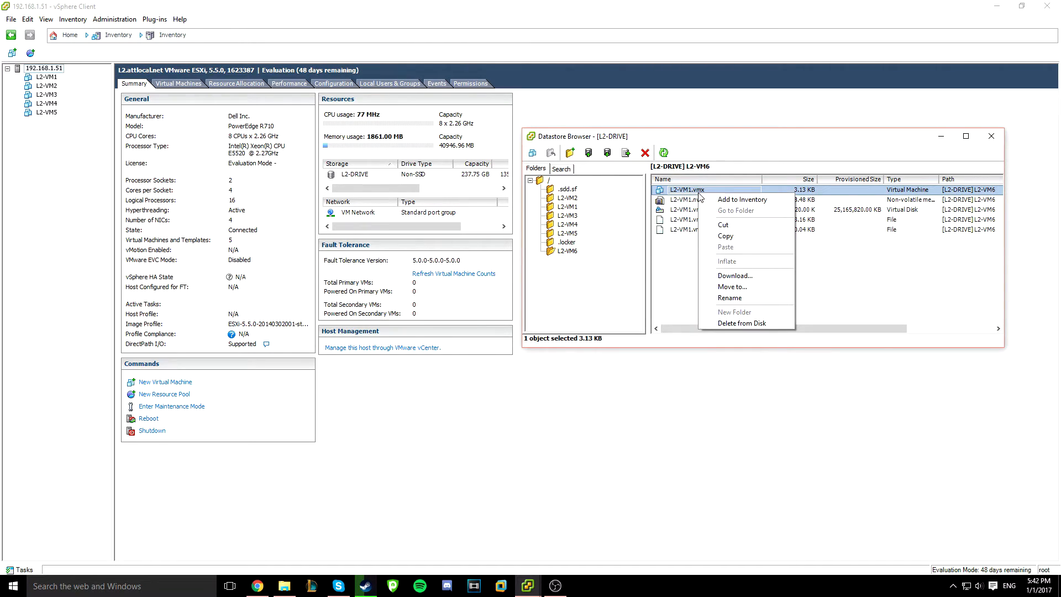
mouse_move(730, 297)
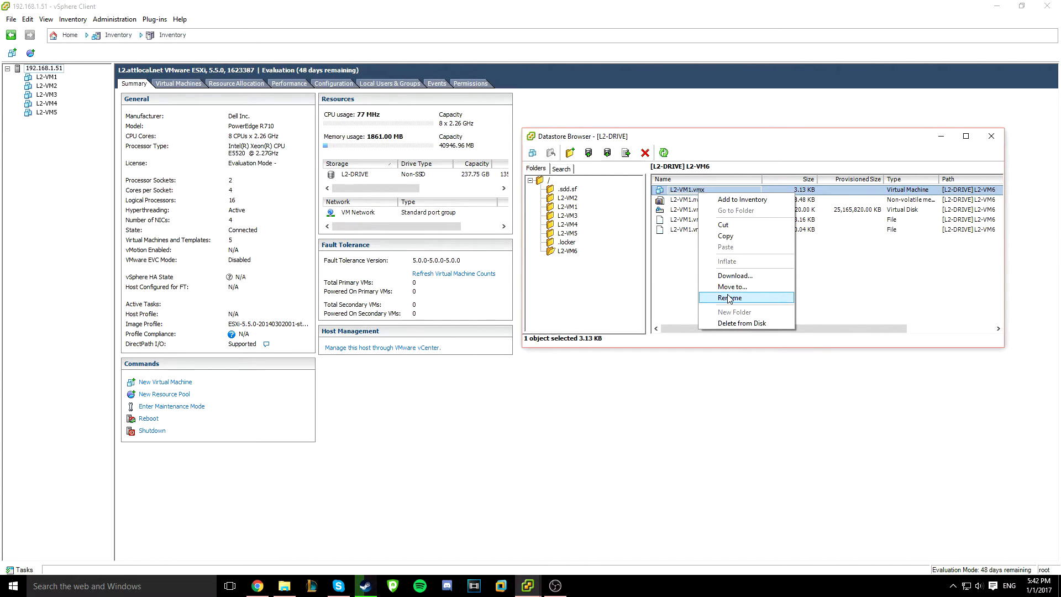
left_click(729, 297)
type("6")
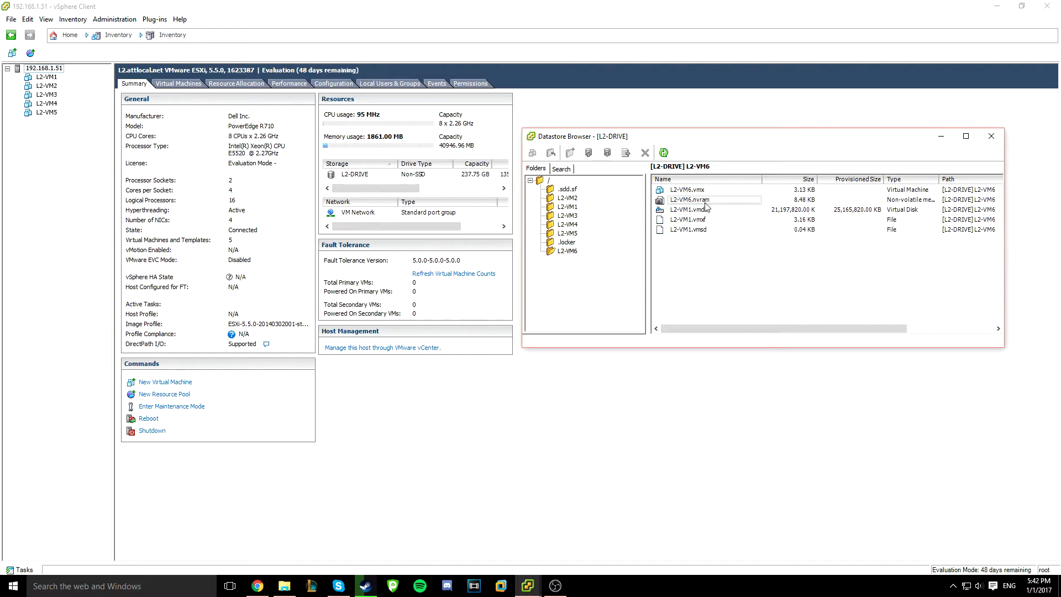
left_click(687, 209)
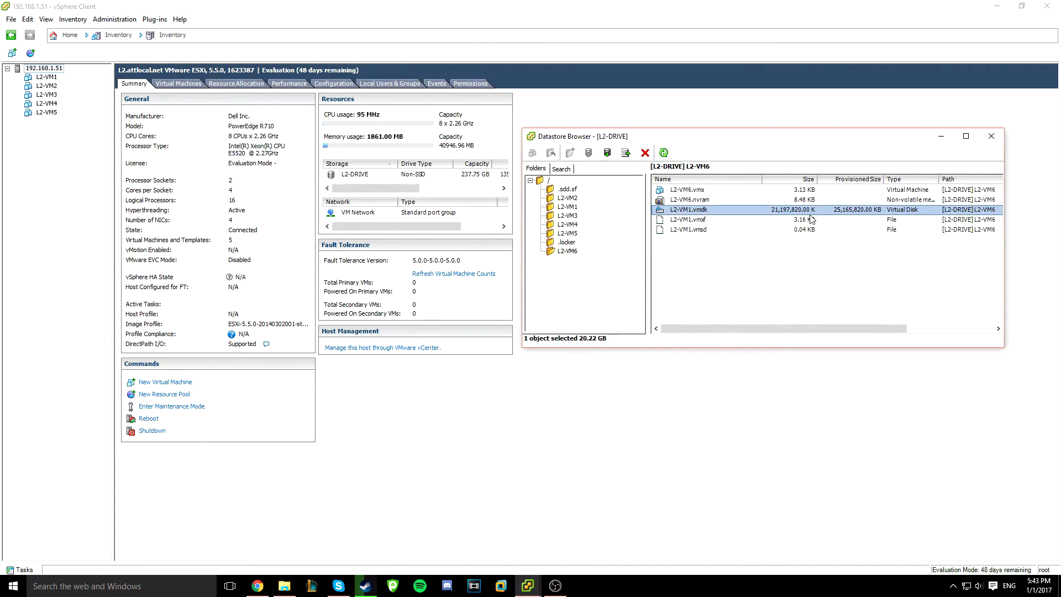
Rename the copied L2-VM1.vmxf file to L2-VM6.vmxf
right_click(688, 219)
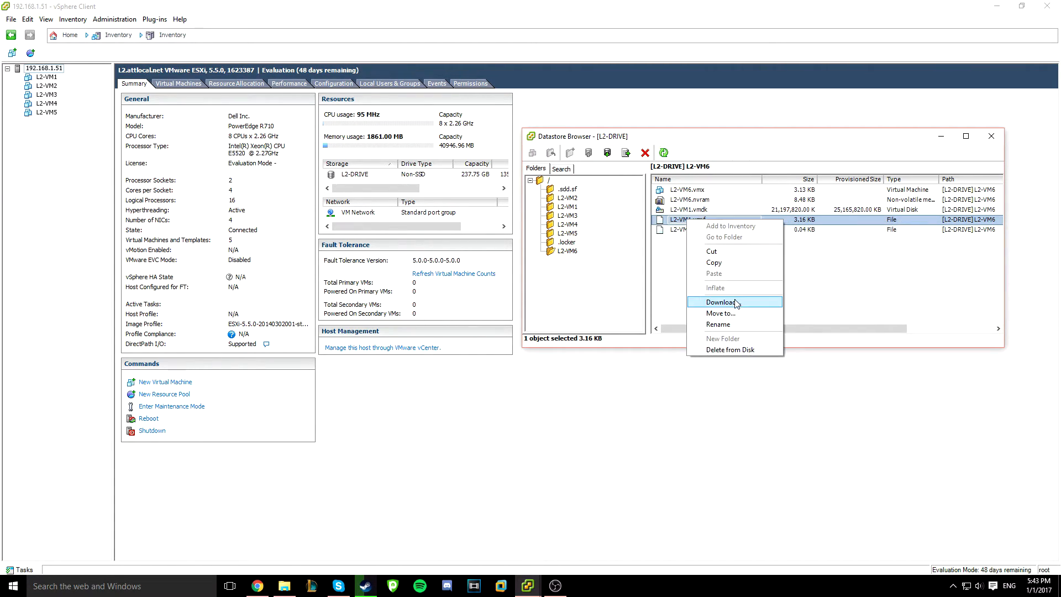
left_click(719, 324)
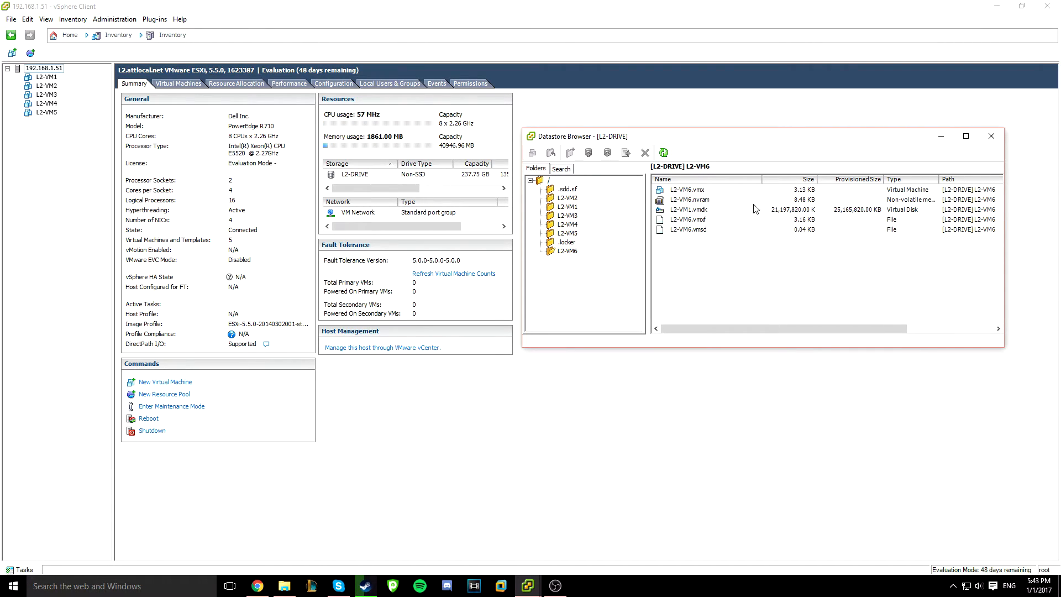
left_click(687, 189)
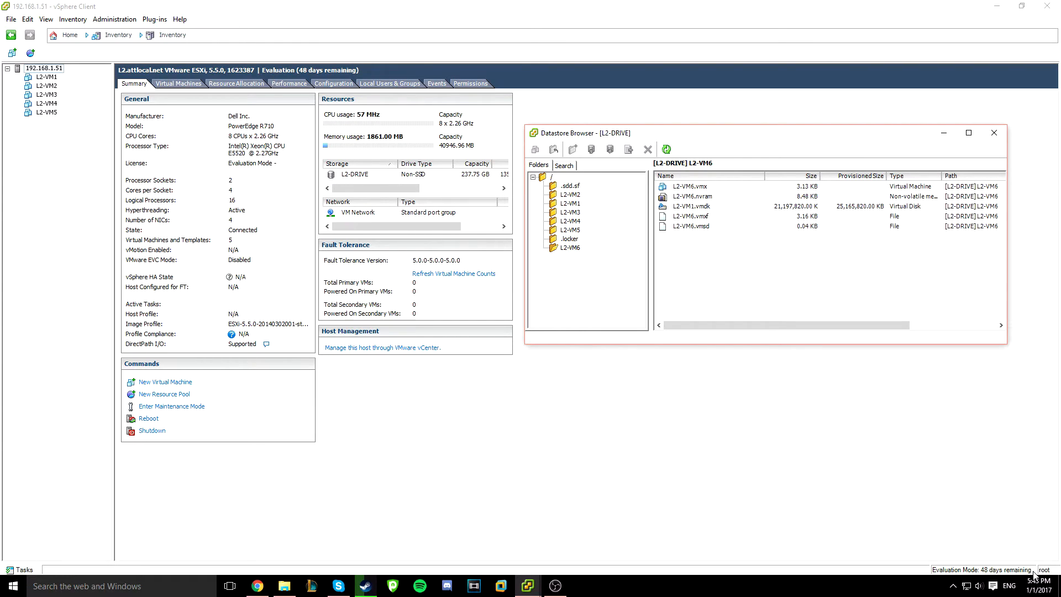
mouse_move(297, 153)
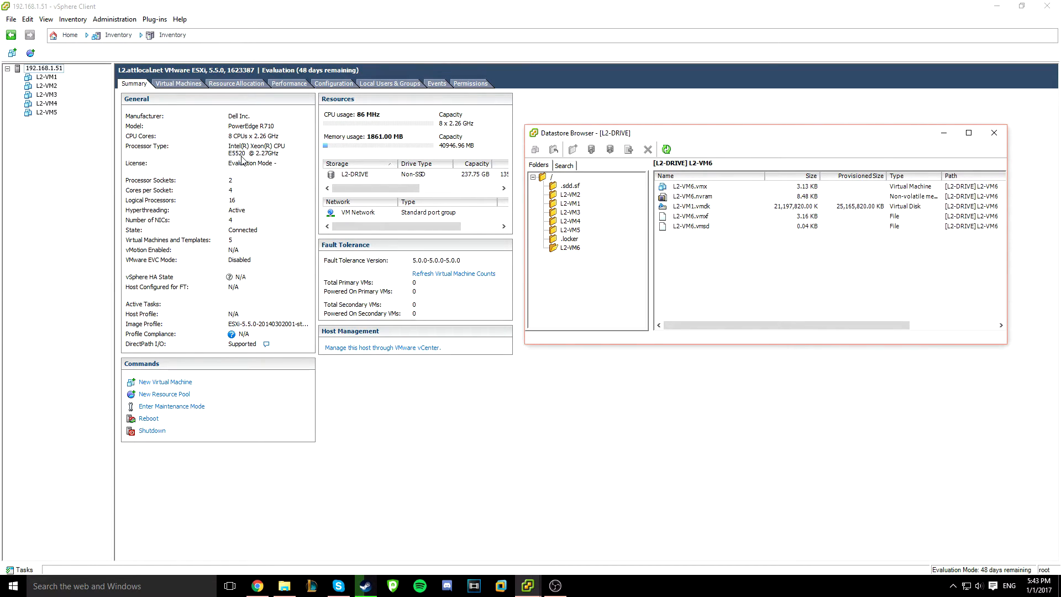
mouse_move(276, 143)
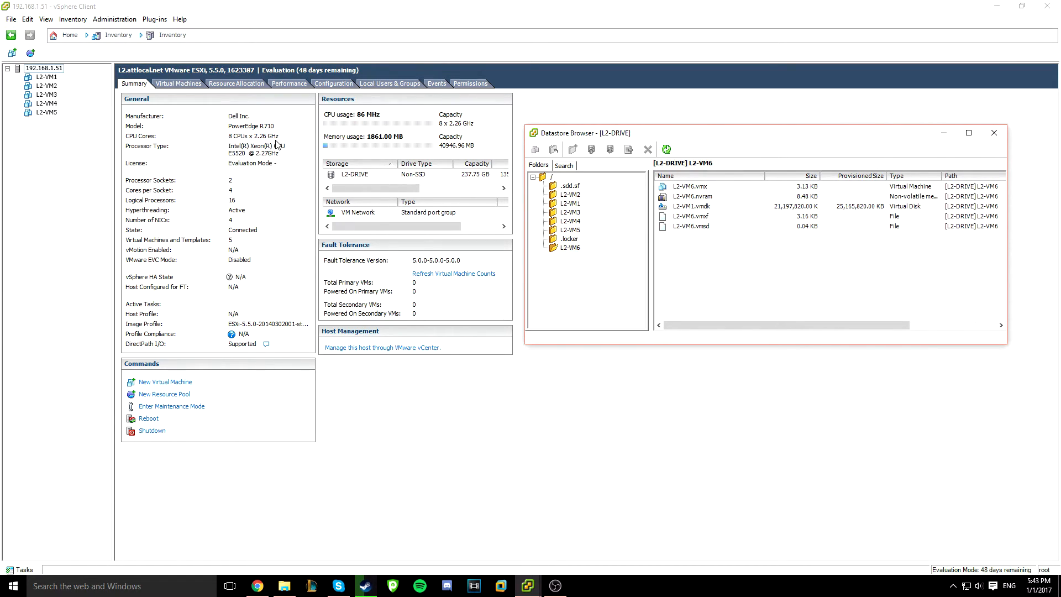
mouse_move(255, 156)
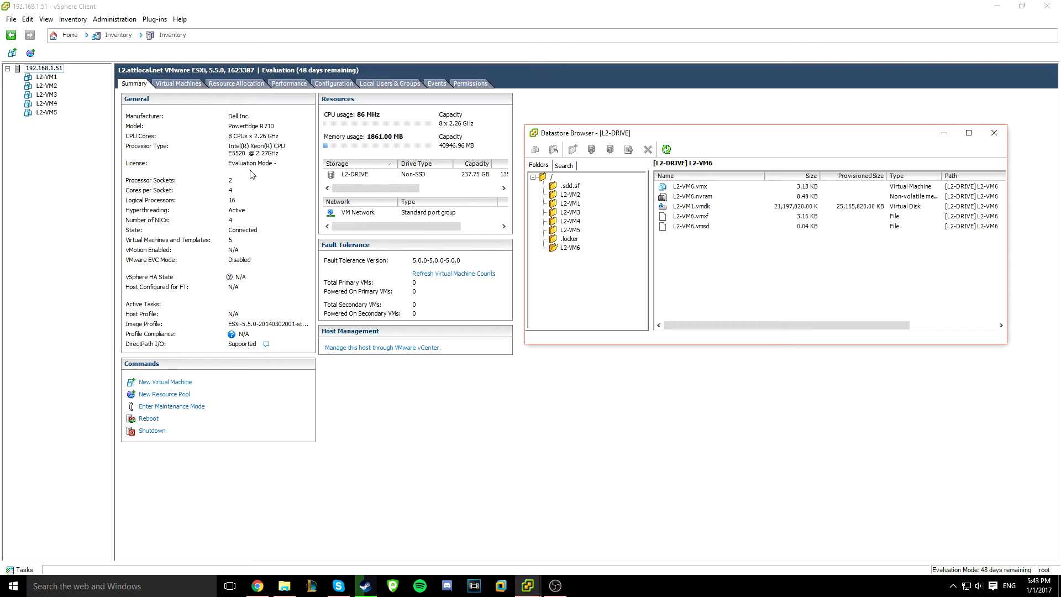
mouse_move(306, 144)
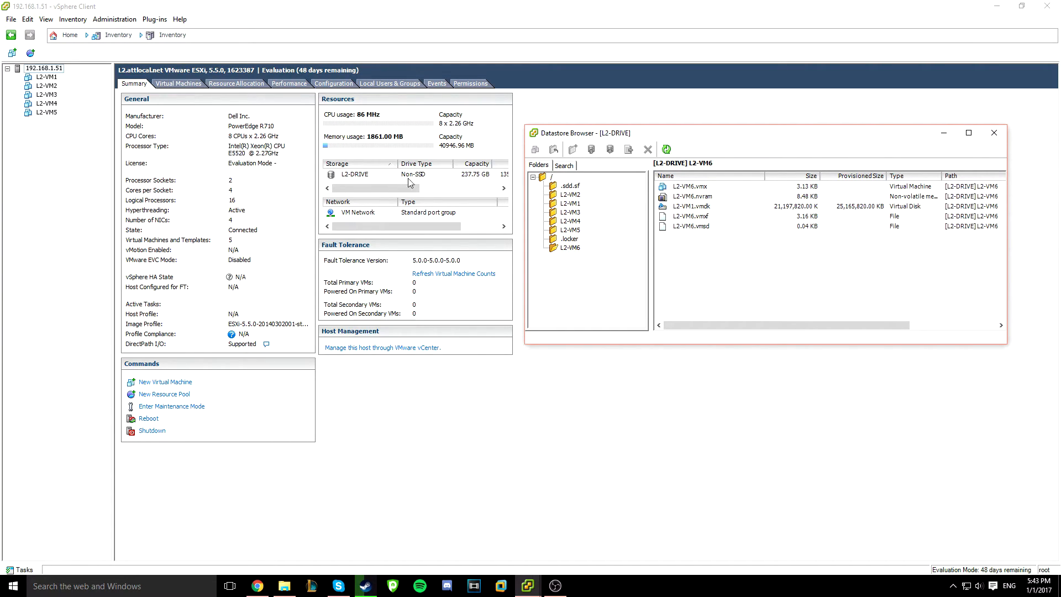
Select L2-VM6.vmx and start Add to Inventory for it
left_click(690, 215)
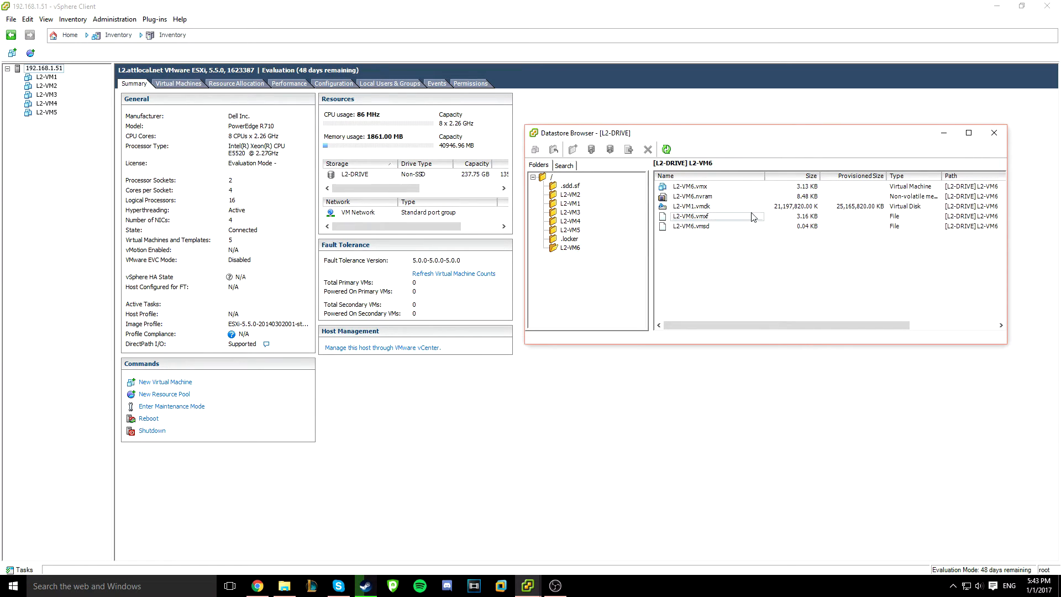
left_click(689, 185)
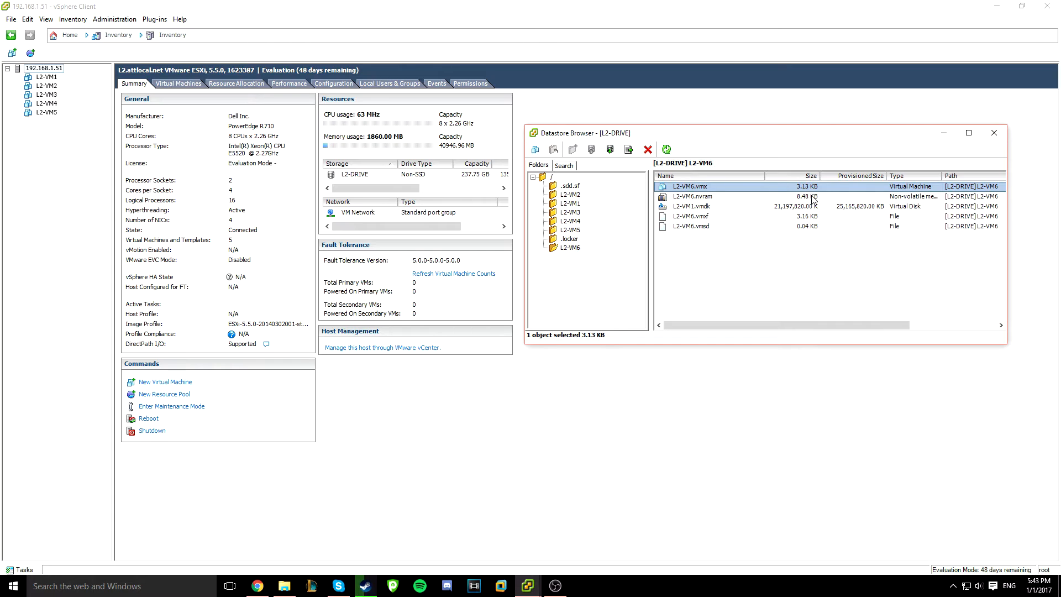
mouse_move(789, 208)
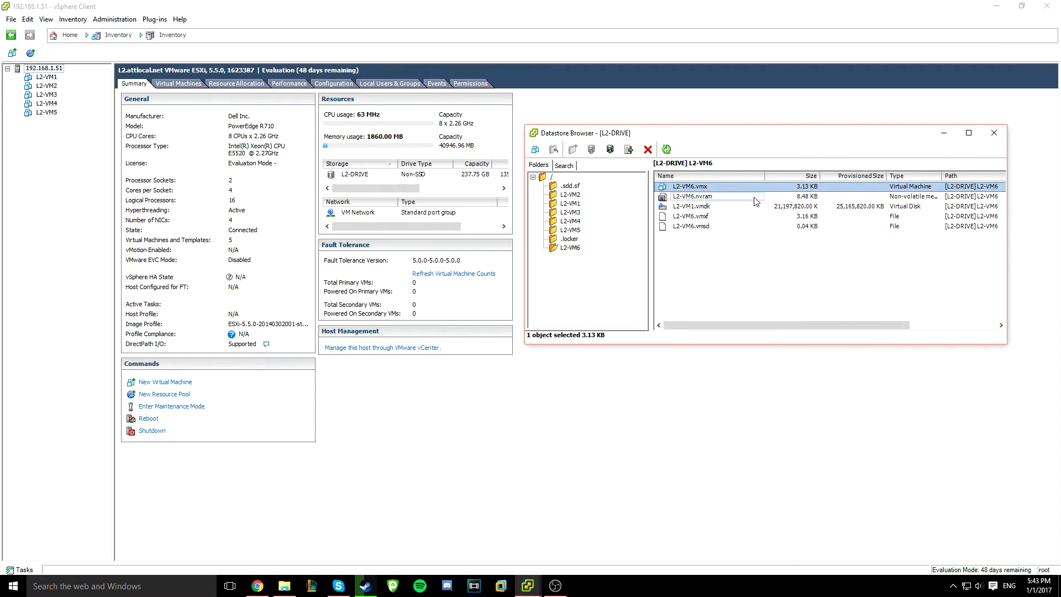
left_click(690, 186)
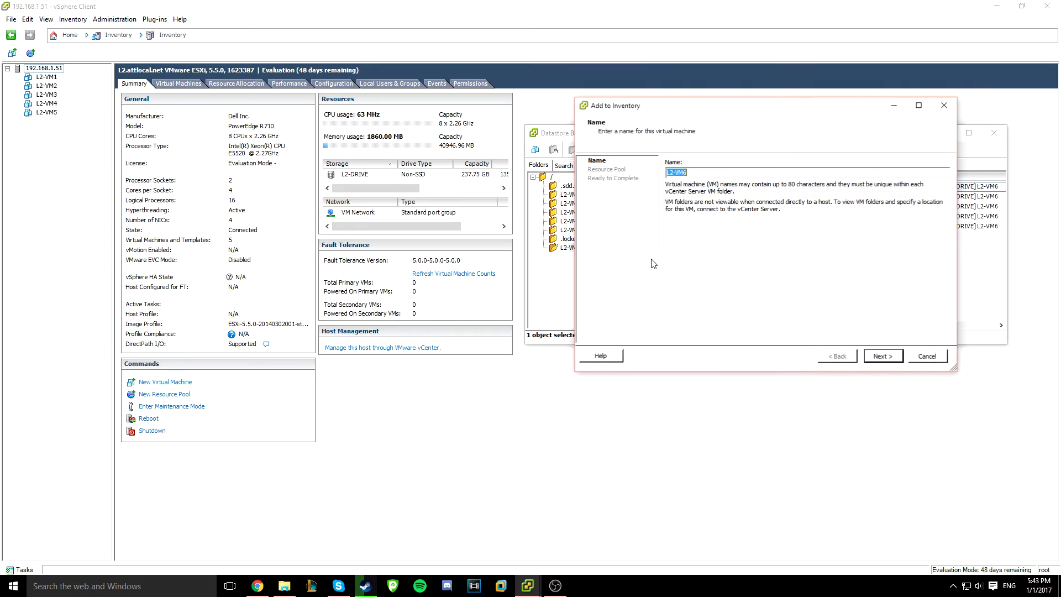
Register L2-VM6 on host 192.168.1.51 through the wizard and close the datastore browser
left_click(676, 171)
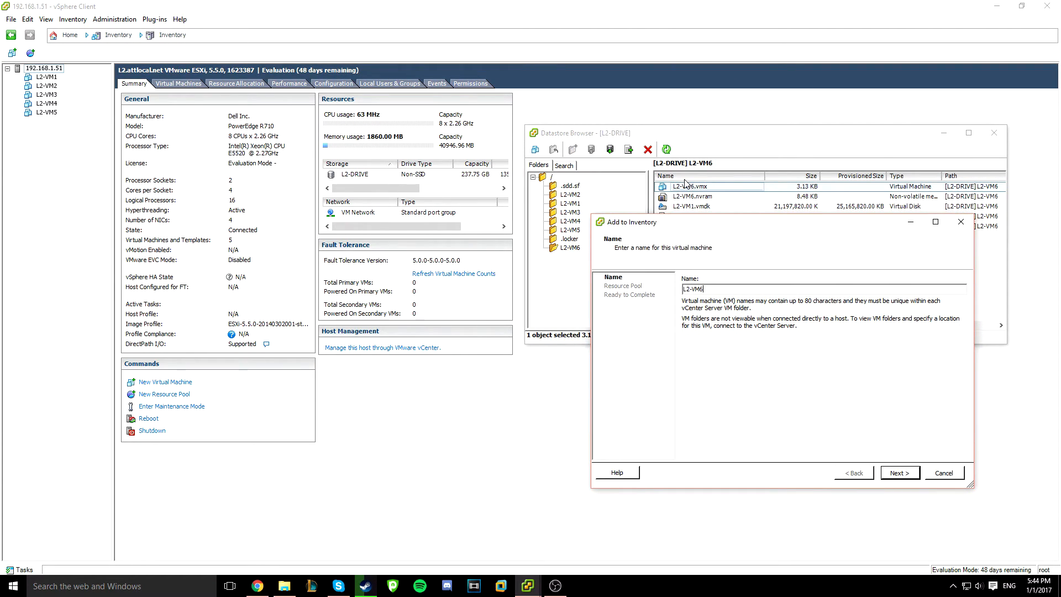
left_click(899, 472)
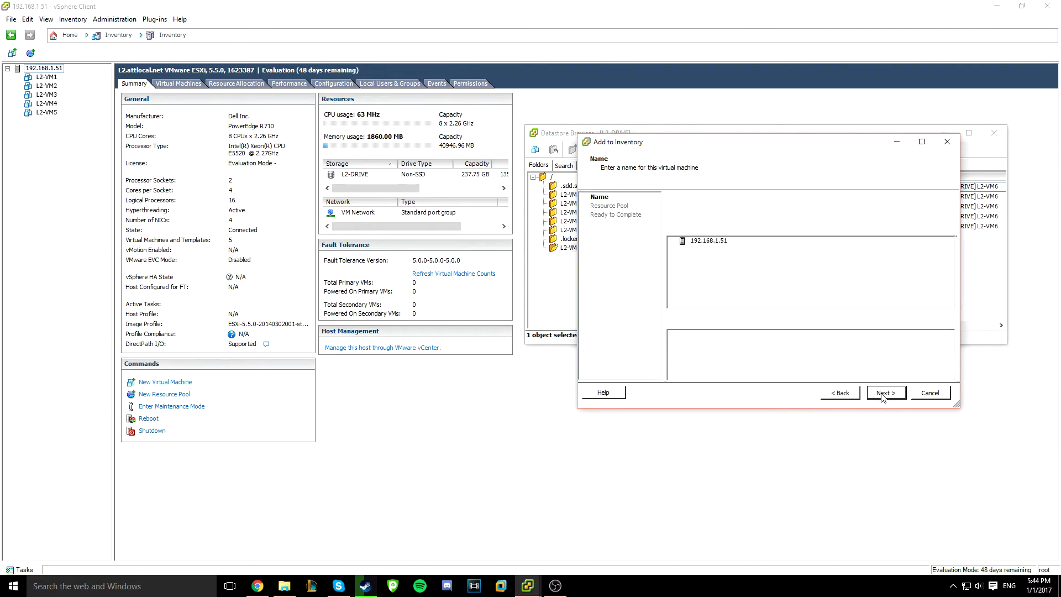
left_click(886, 393)
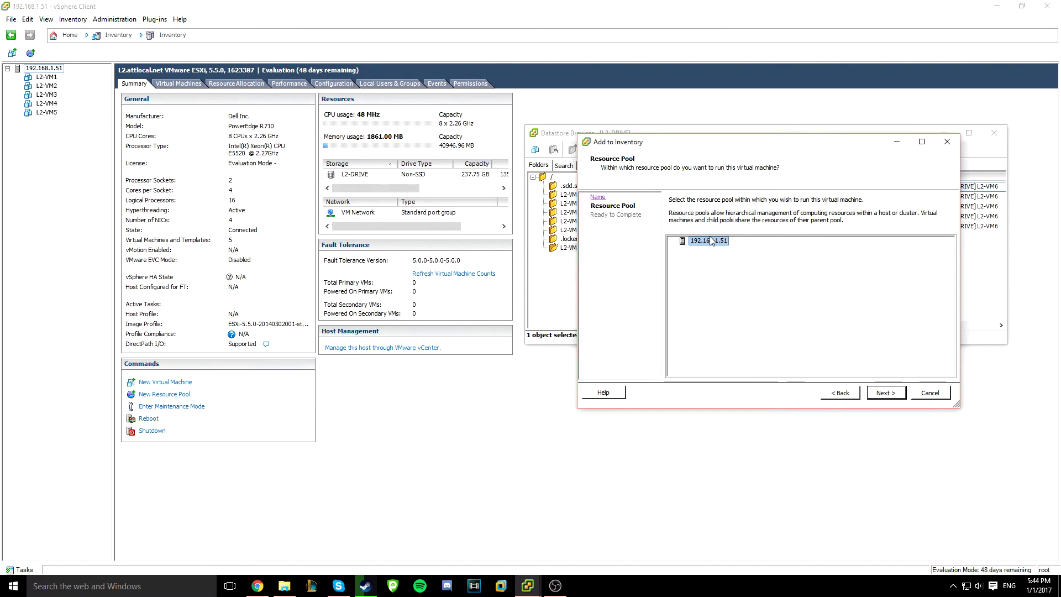
left_click(886, 392)
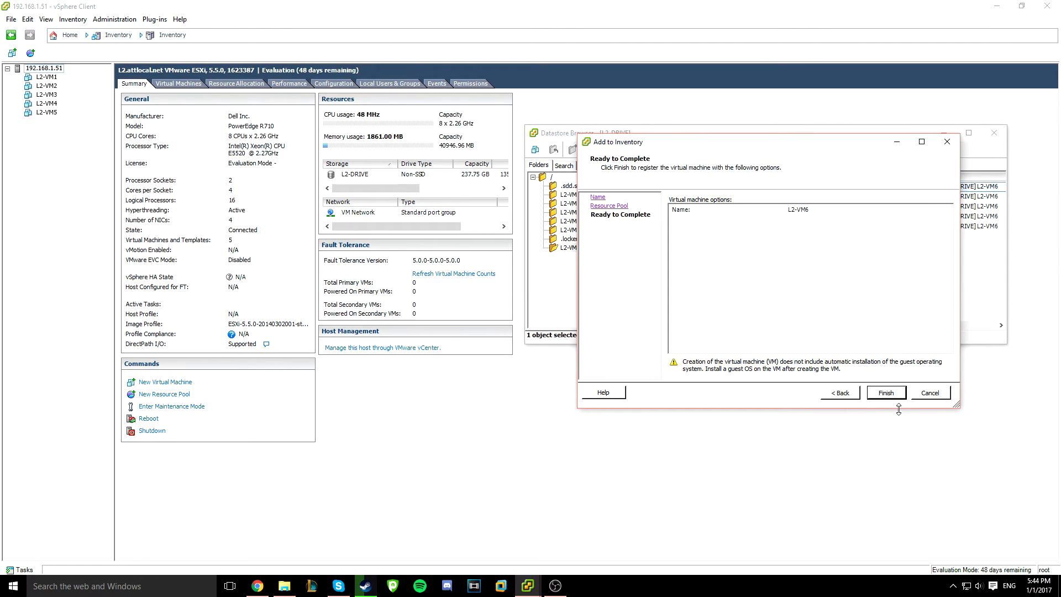
left_click(885, 392)
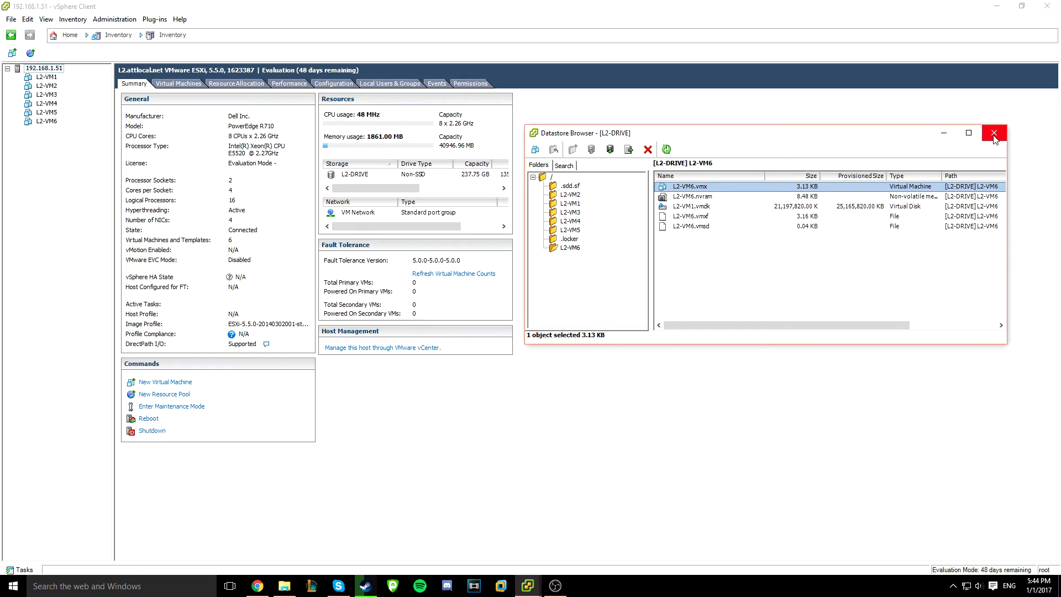
left_click(994, 132)
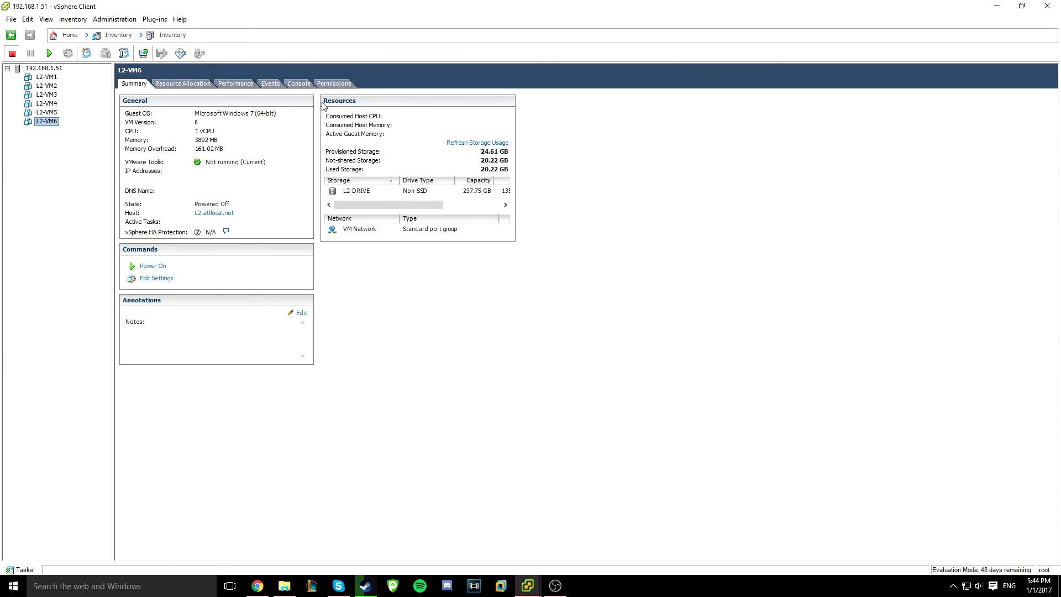
Power on L2-VM6, answering 'I Copied It', then return to L2-VM1 in the inventory
left_click(153, 265)
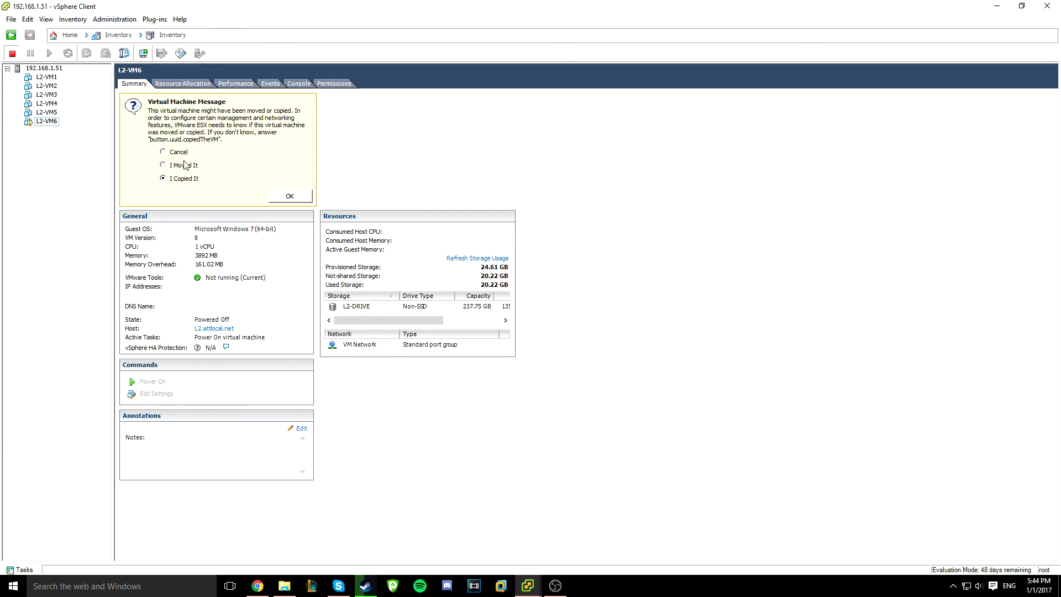
left_click(290, 197)
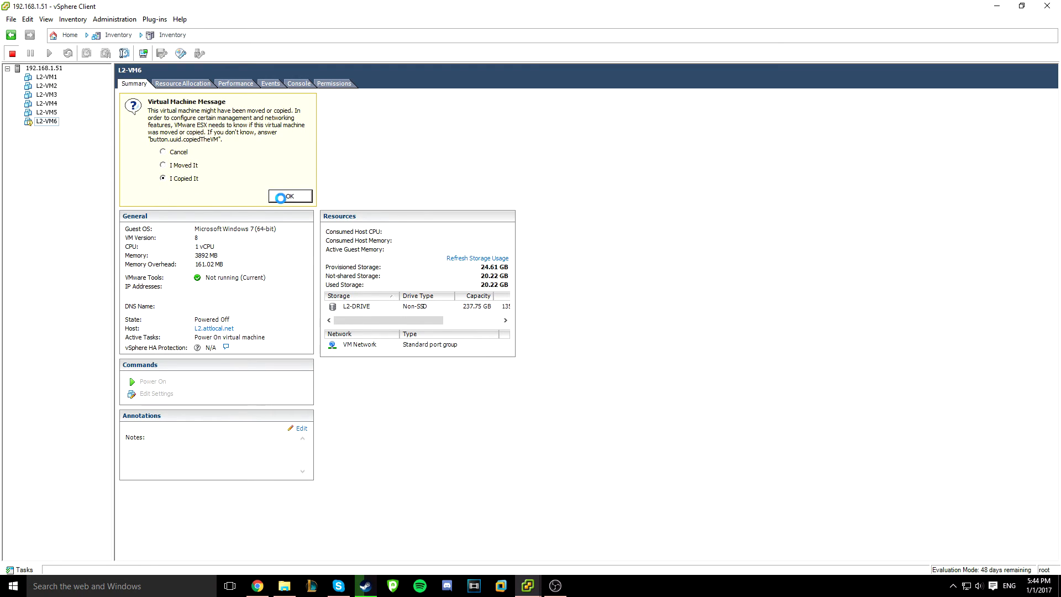
left_click(290, 195)
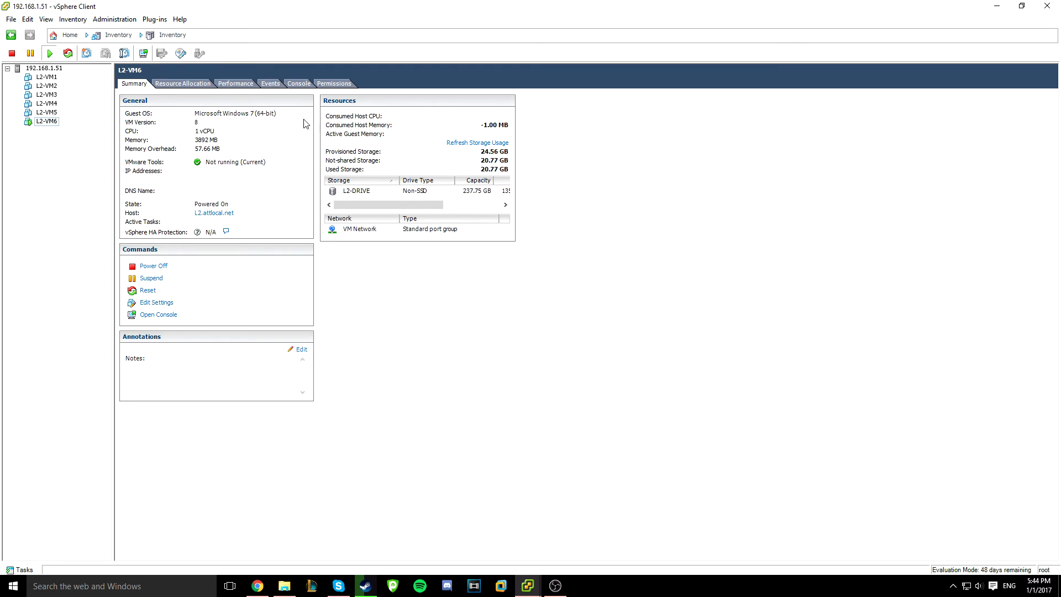
left_click(46, 76)
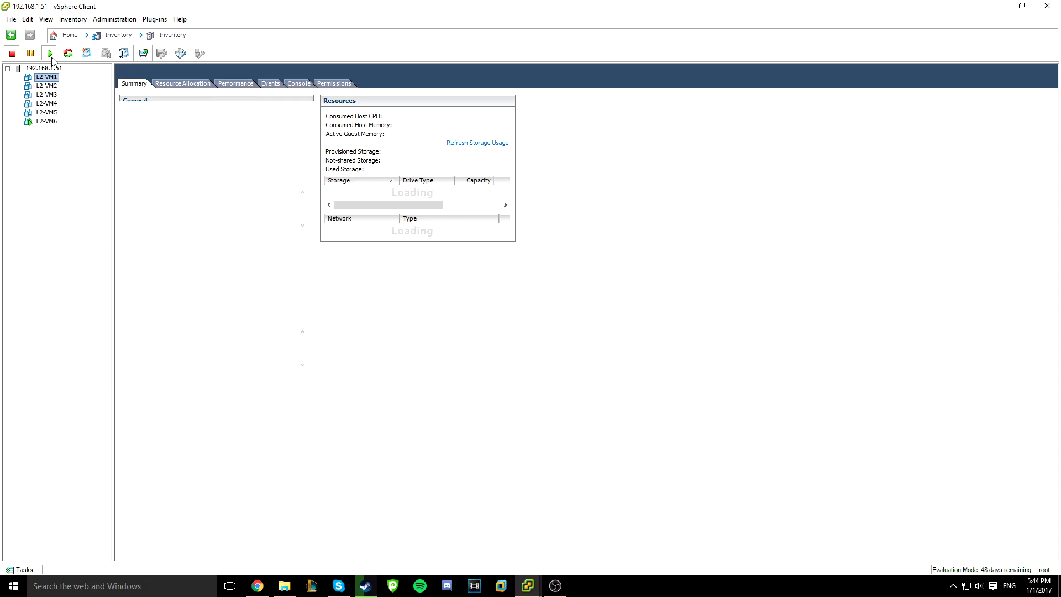
Compare L2-VM6's console desktop with L2-VM1's, then return to host 192.168.1.51 summary
left_click(298, 83)
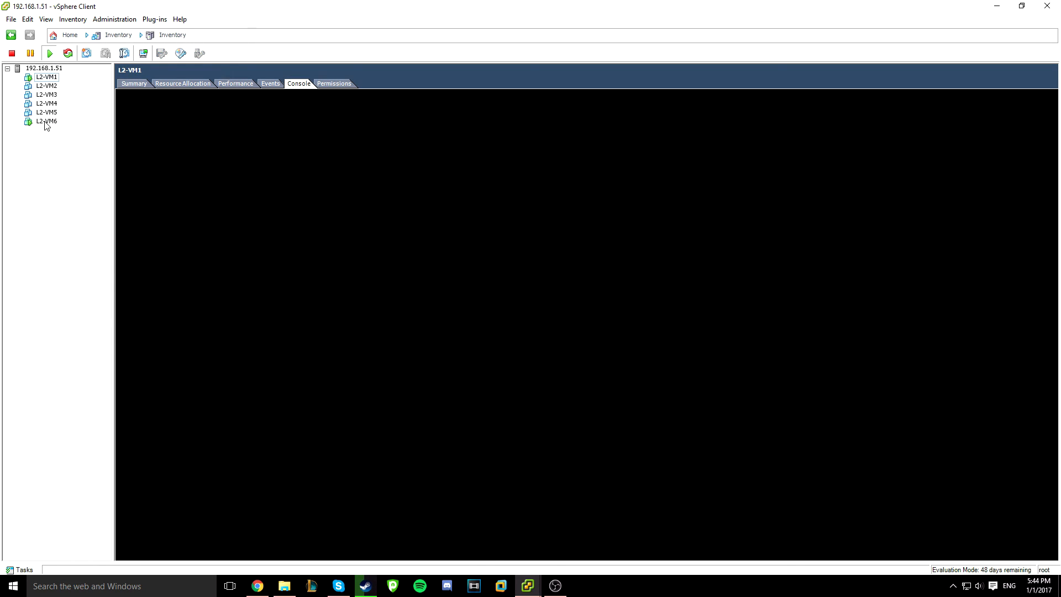
left_click(46, 121)
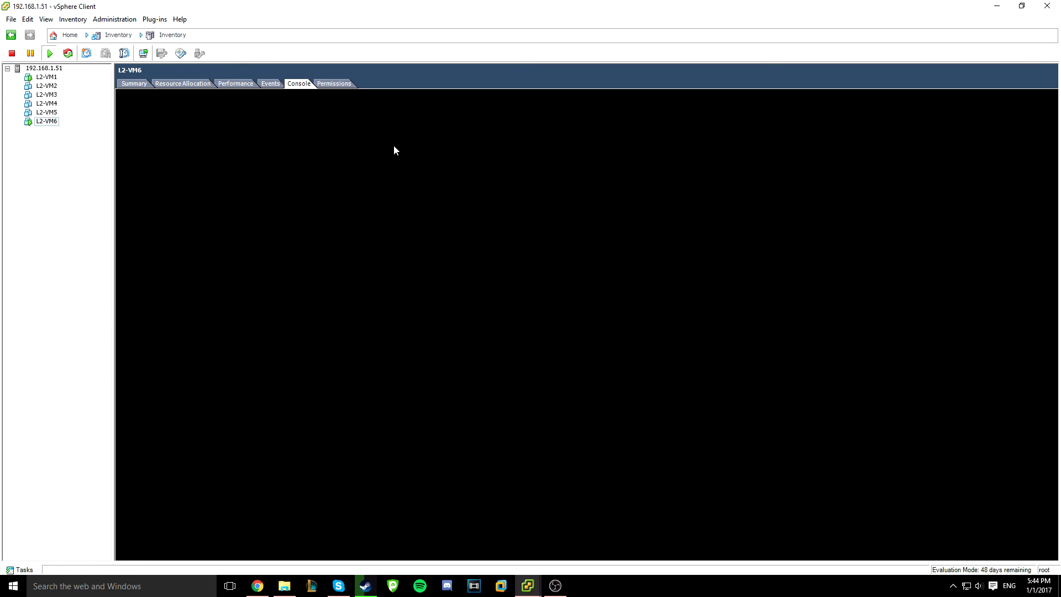
mouse_move(69, 208)
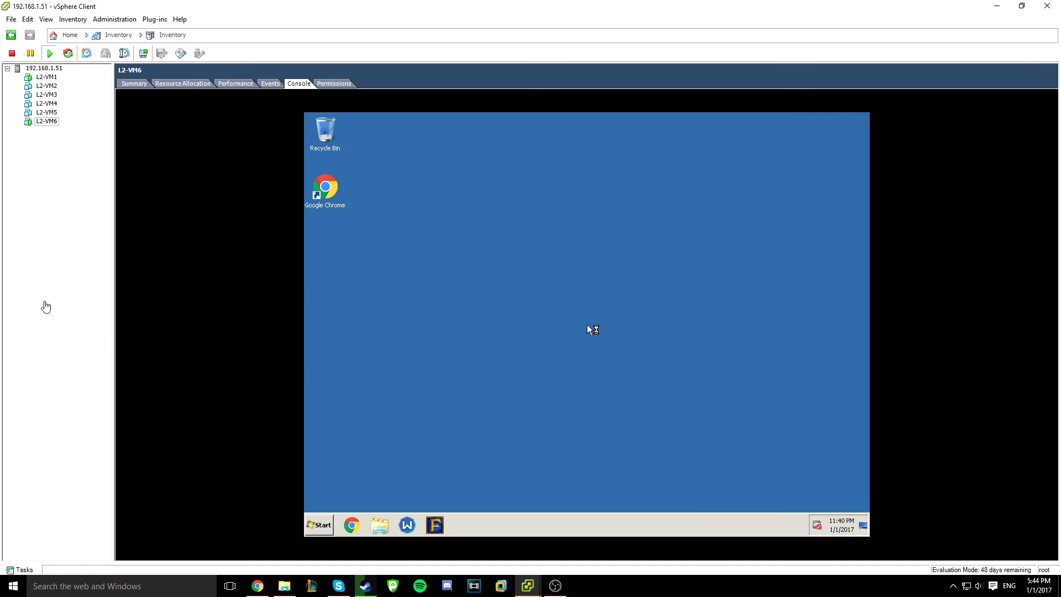
left_click(47, 77)
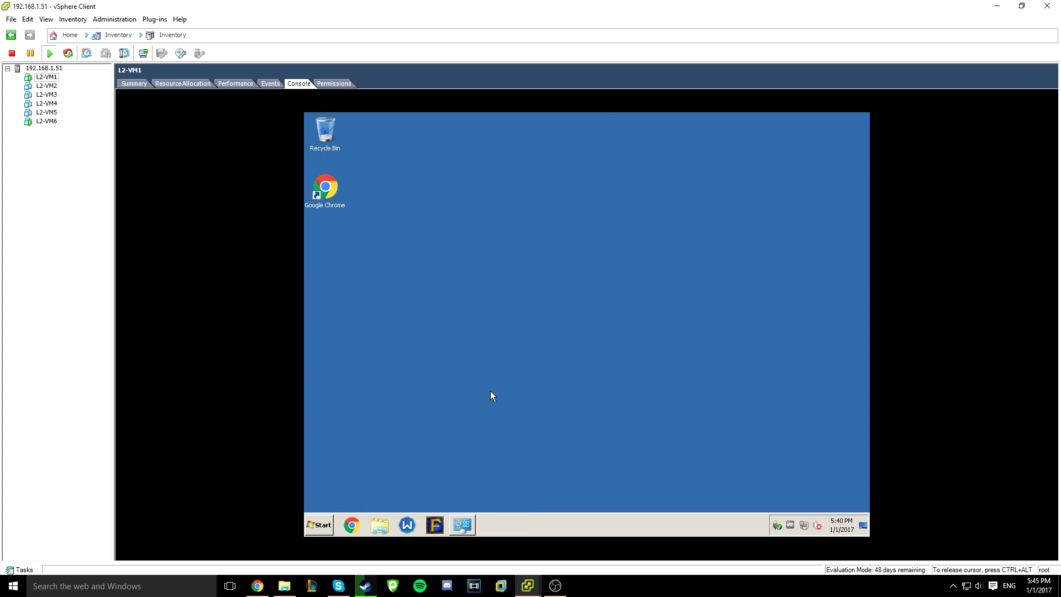
left_click(46, 121)
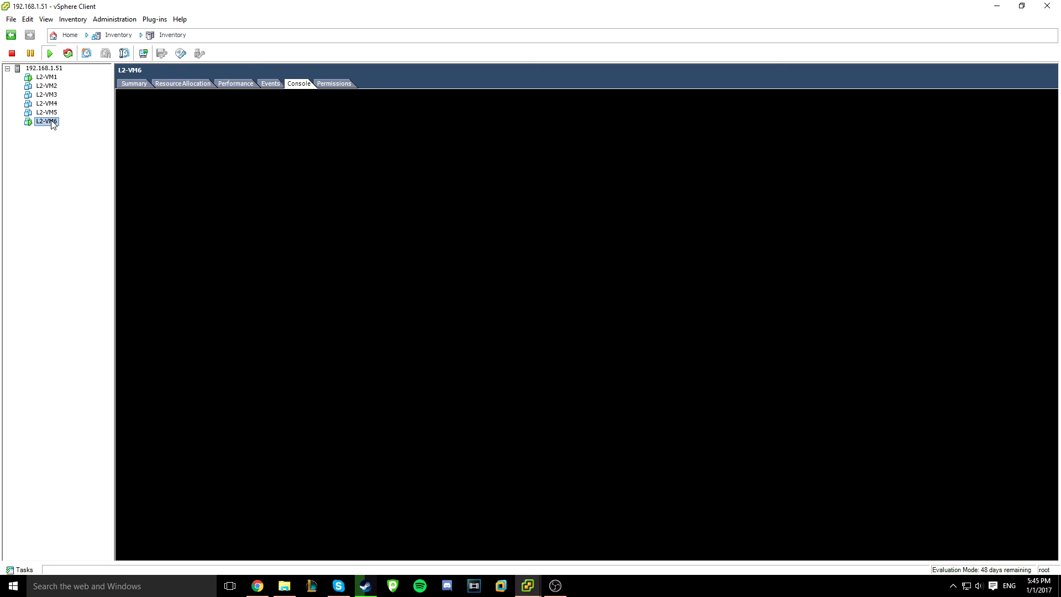
mouse_move(539, 185)
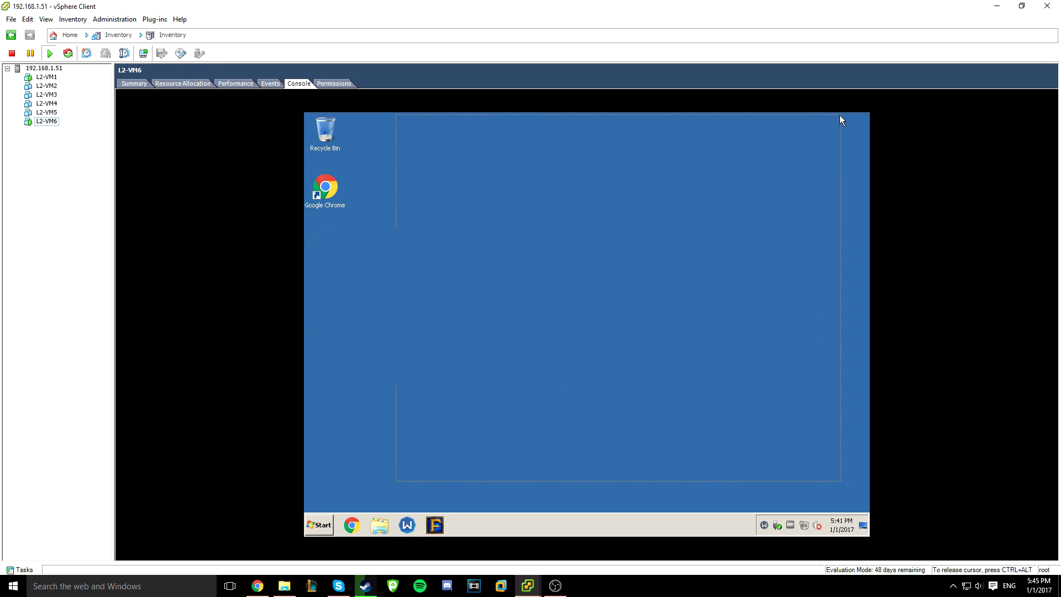
left_click(43, 68)
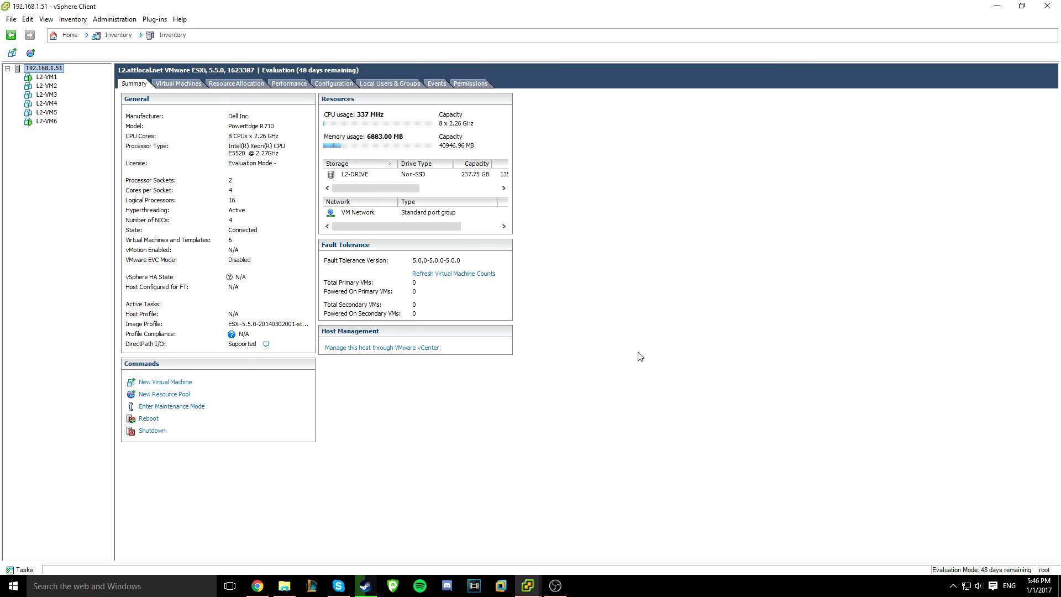